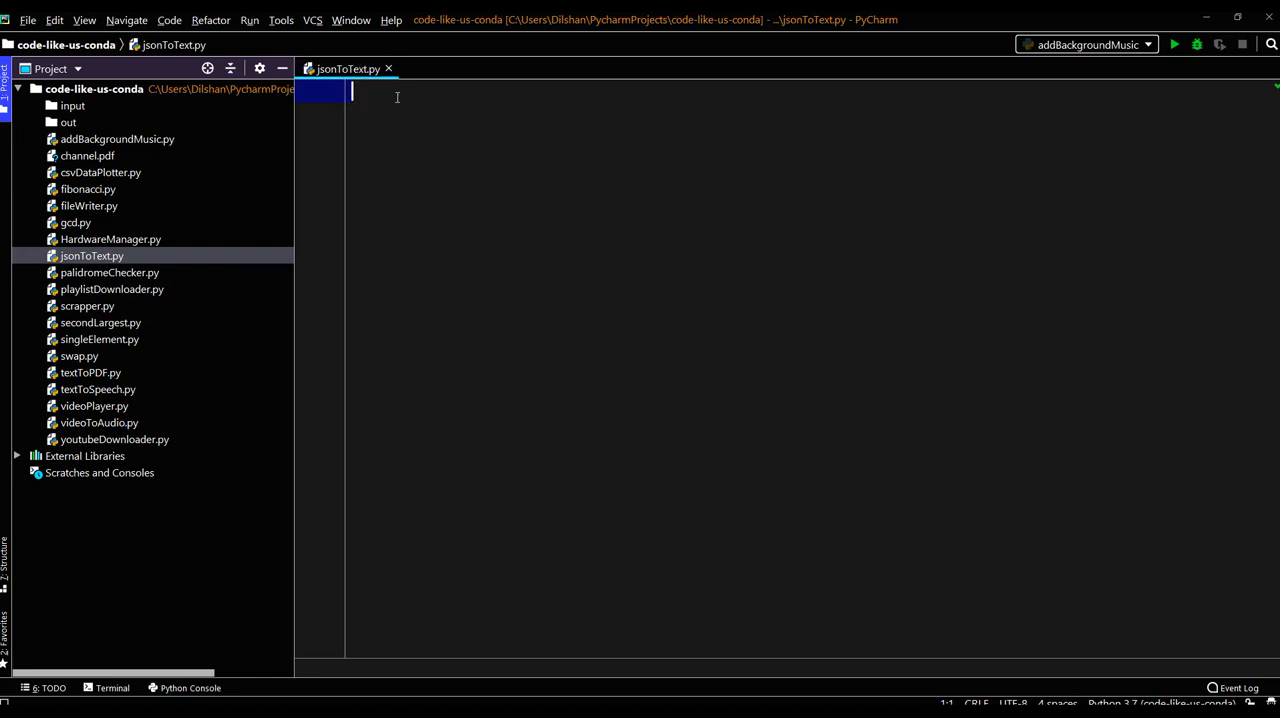
Start jsonToText.py with an import json line.
{"action": "type", "text": "import"}
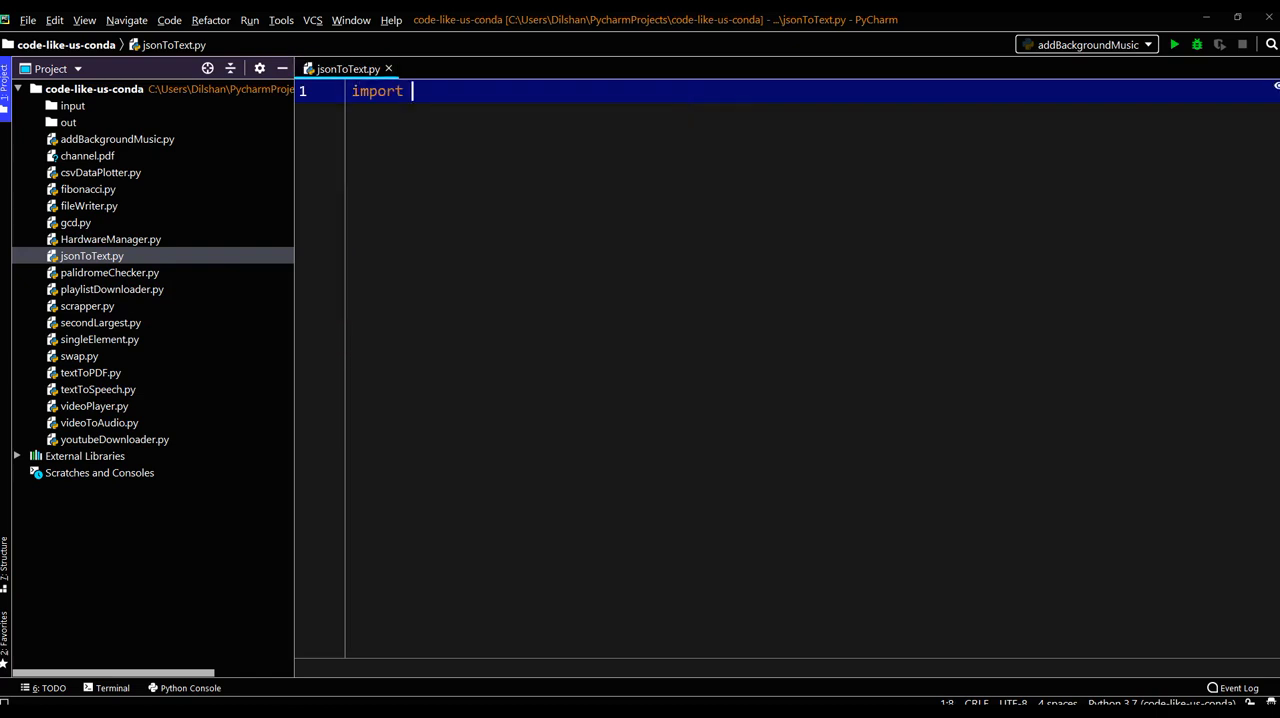
{"action": "type", "text": "json"}
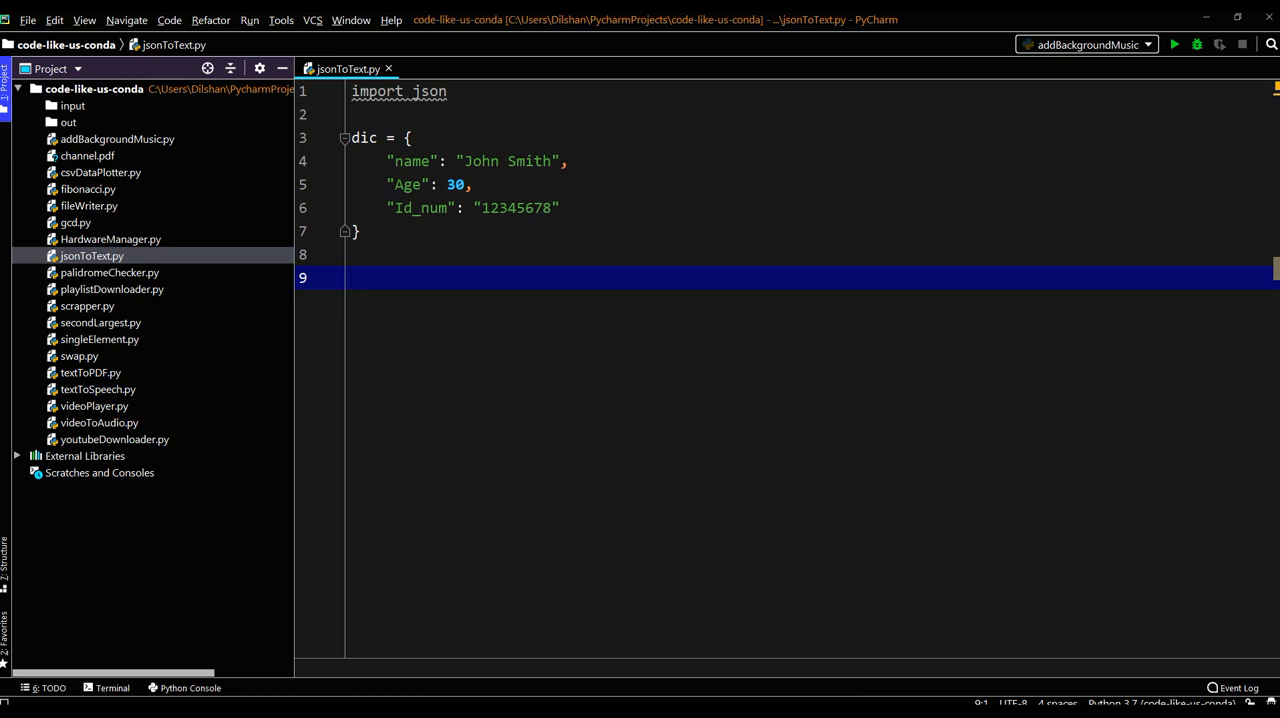
Add json_obj = json.dump(dic) below the dictionary definition.
{"action": "type", "text": "json"}
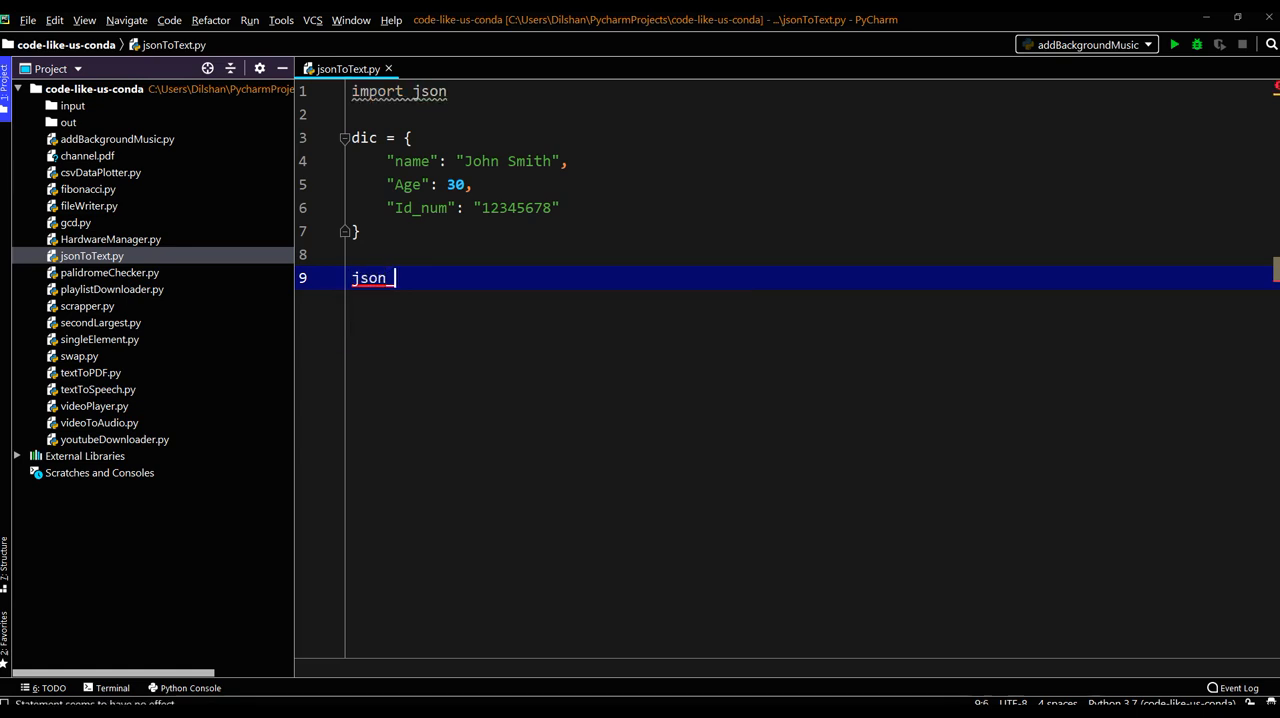
{"action": "type", "text": "_o"}
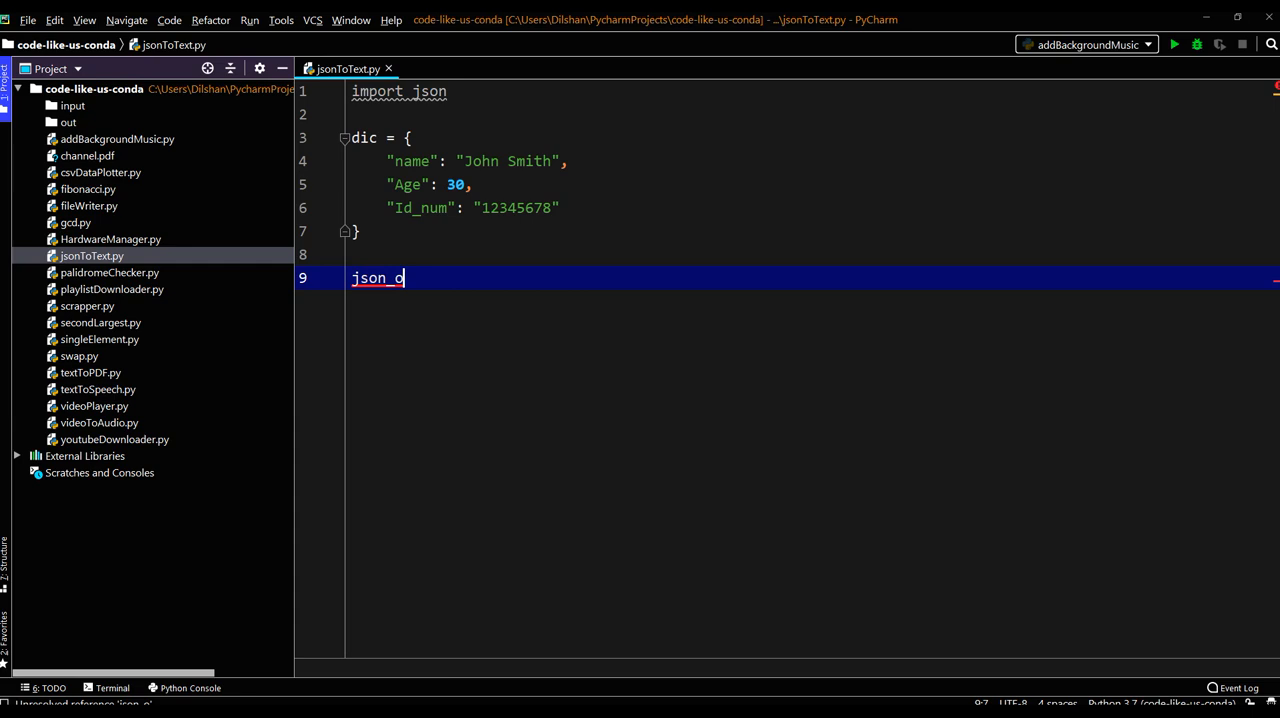
{"action": "type", "text": "bj ="}
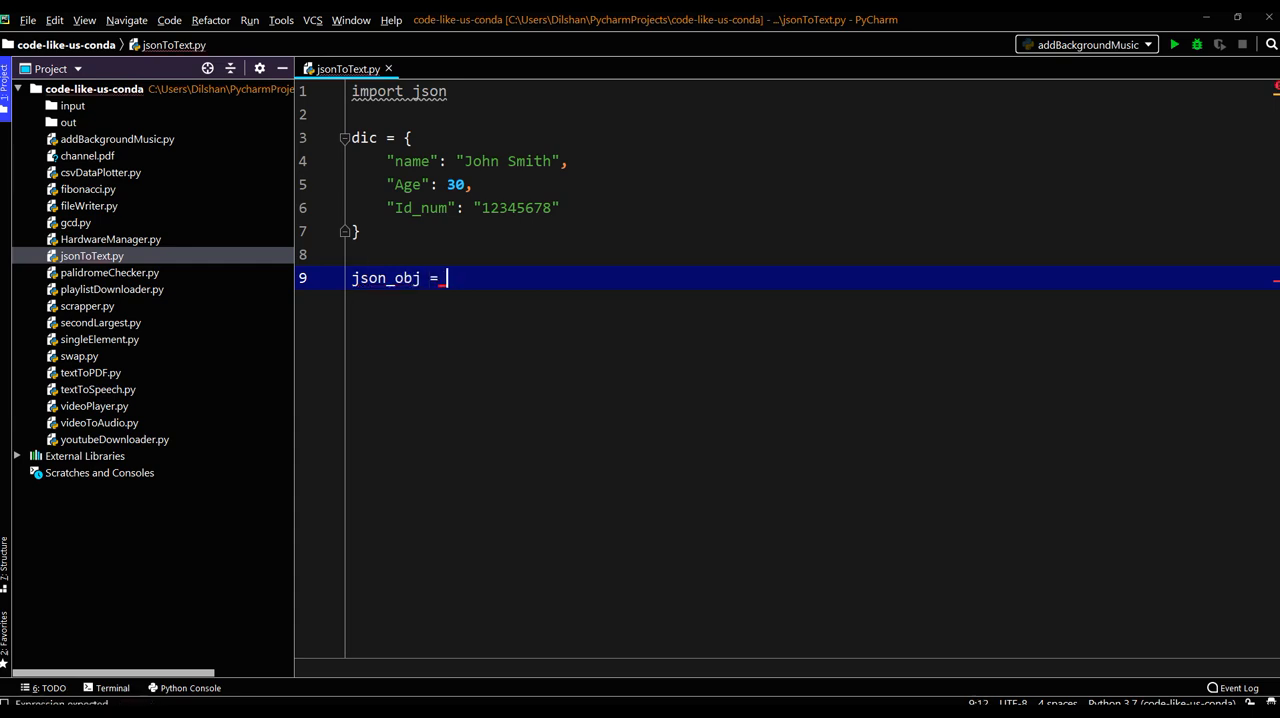
{"action": "type", "text": "js"}
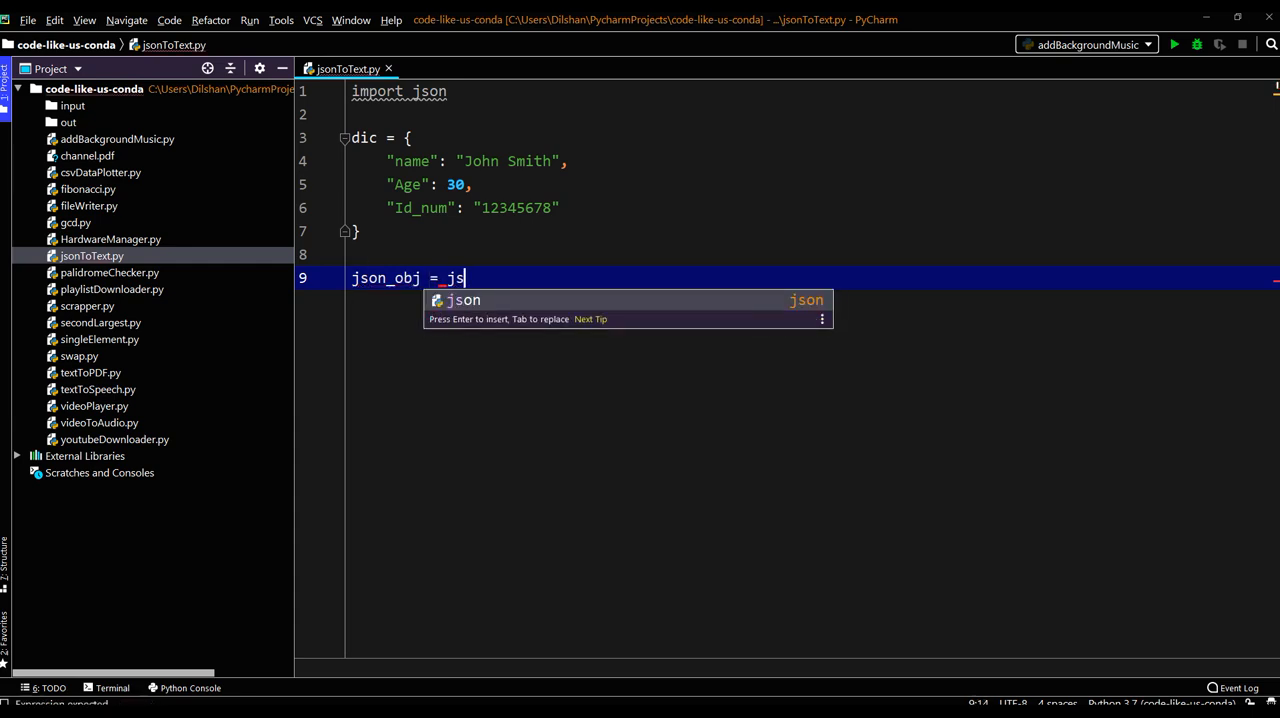
{"action": "type", "text": "on.dump("}
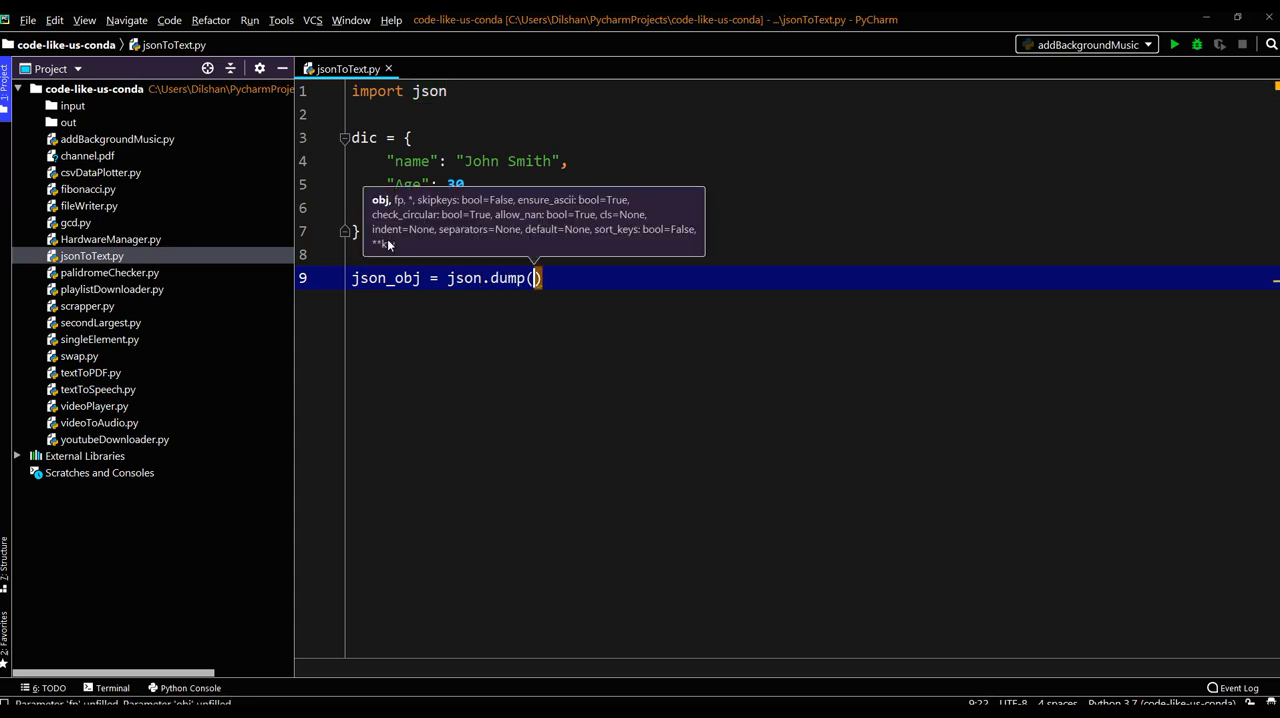
{"action": "type", "text": "dic"}
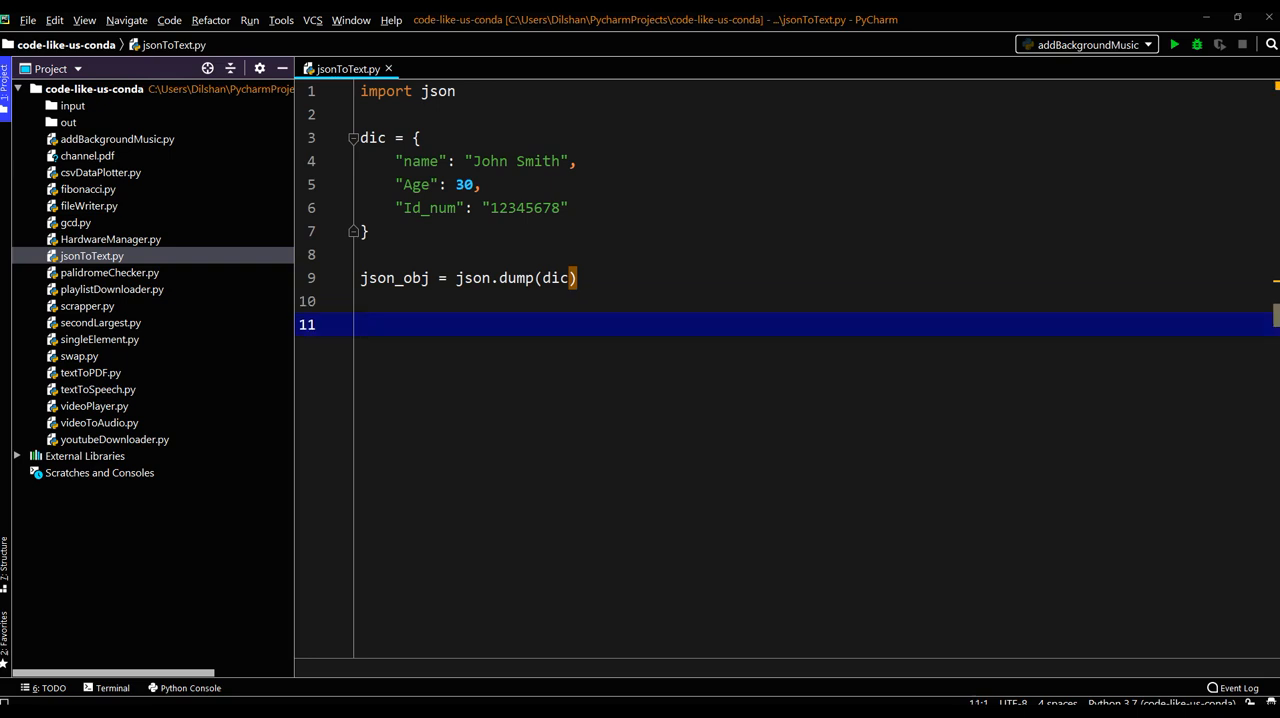
Add a with open("out/output.txt", "w") as f: block.
{"action": "type", "text": "with"}
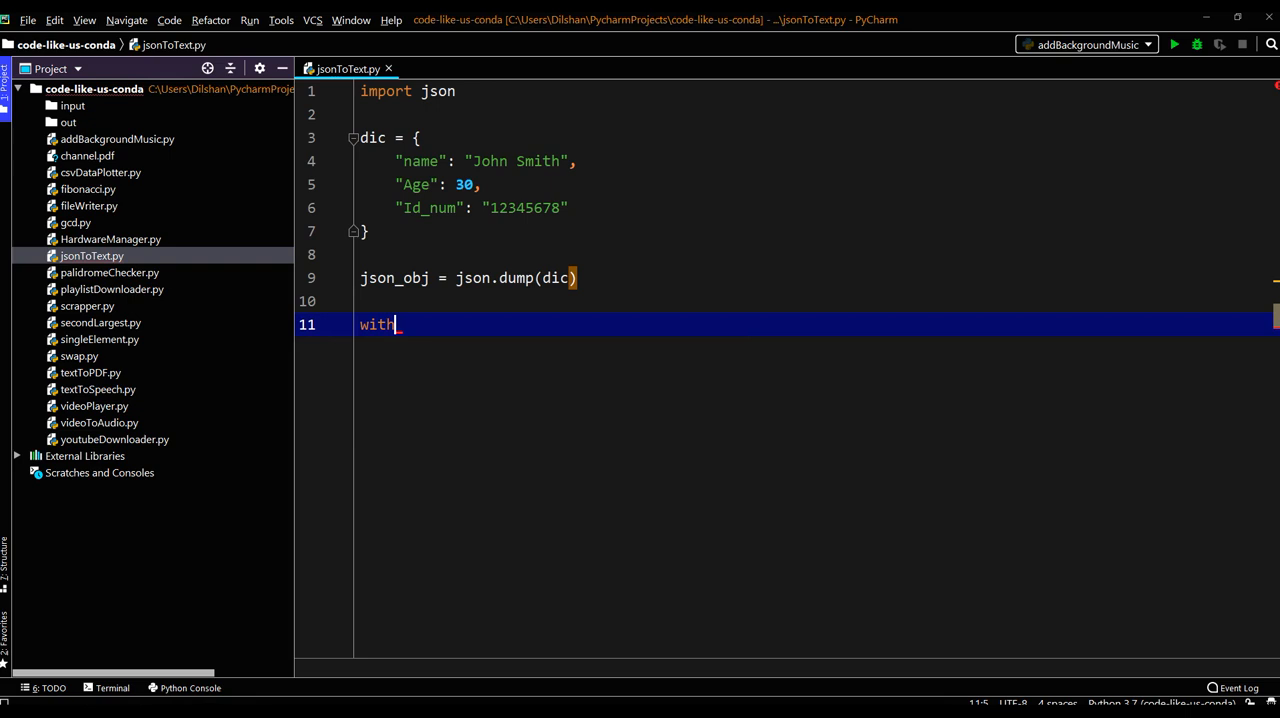
{"action": "type", "text": "open("}
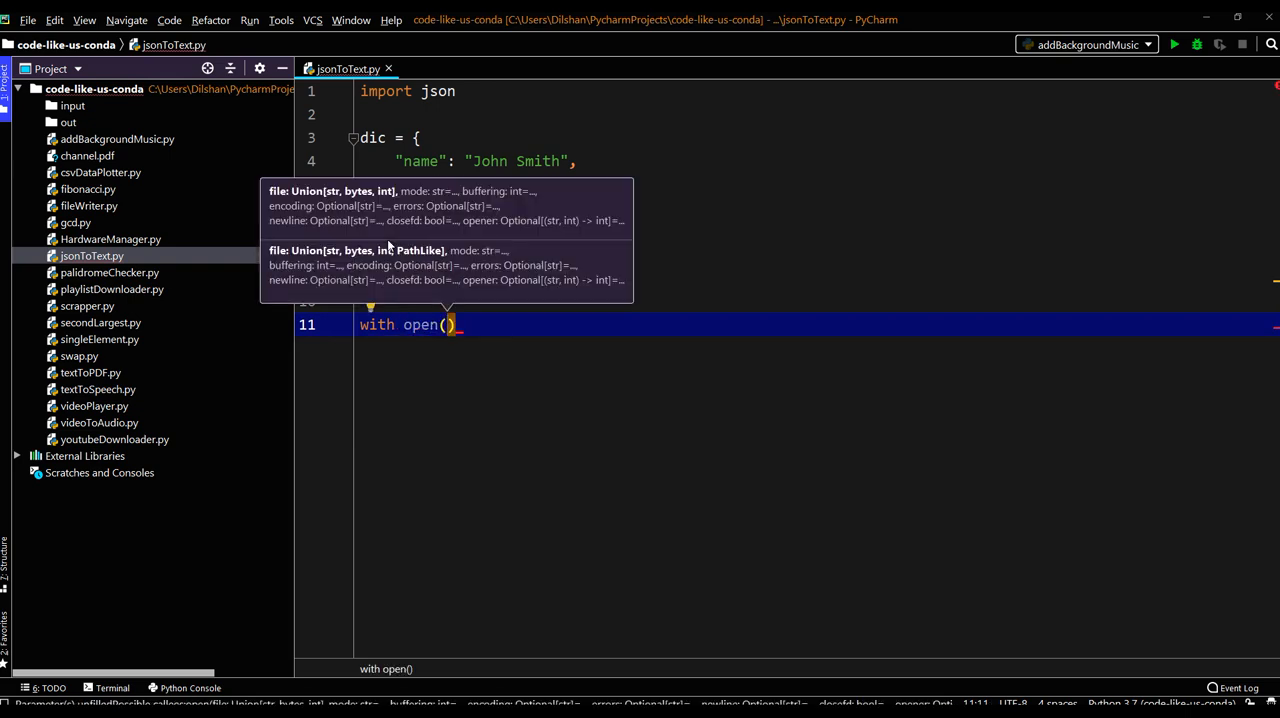
{"action": "type", "text": "\"\""}
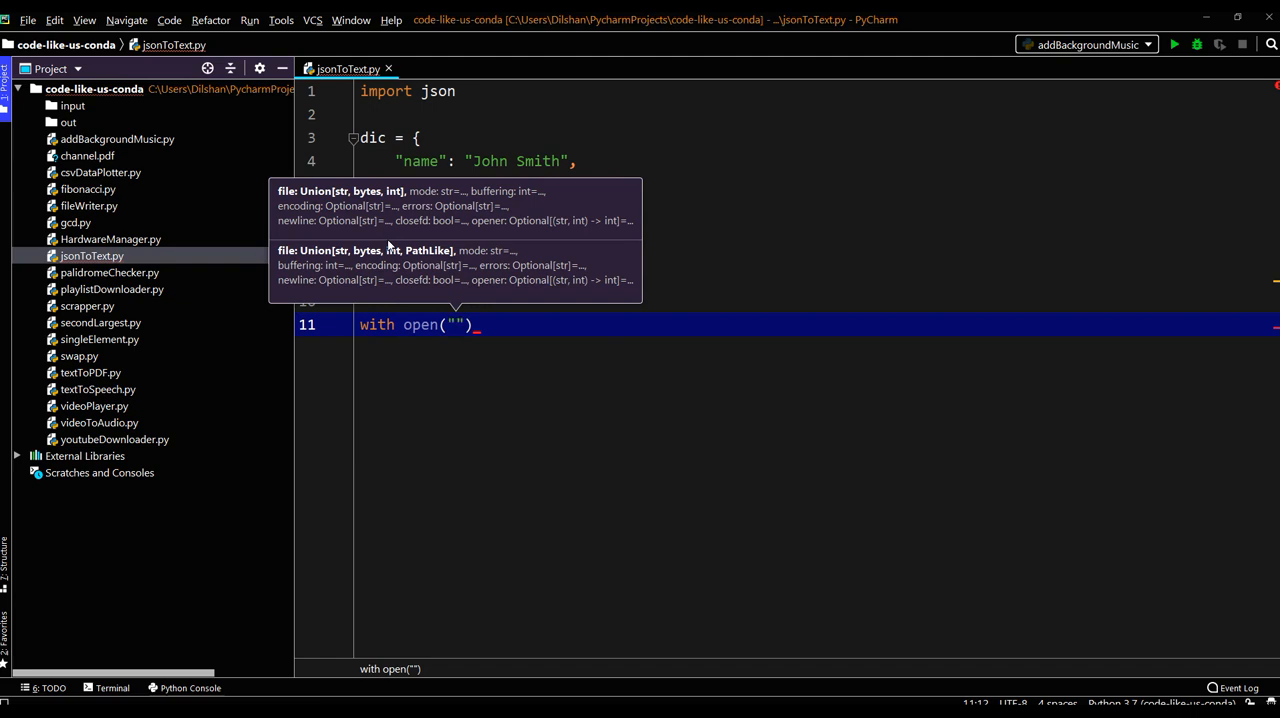
{"action": "type", "text": "o"}
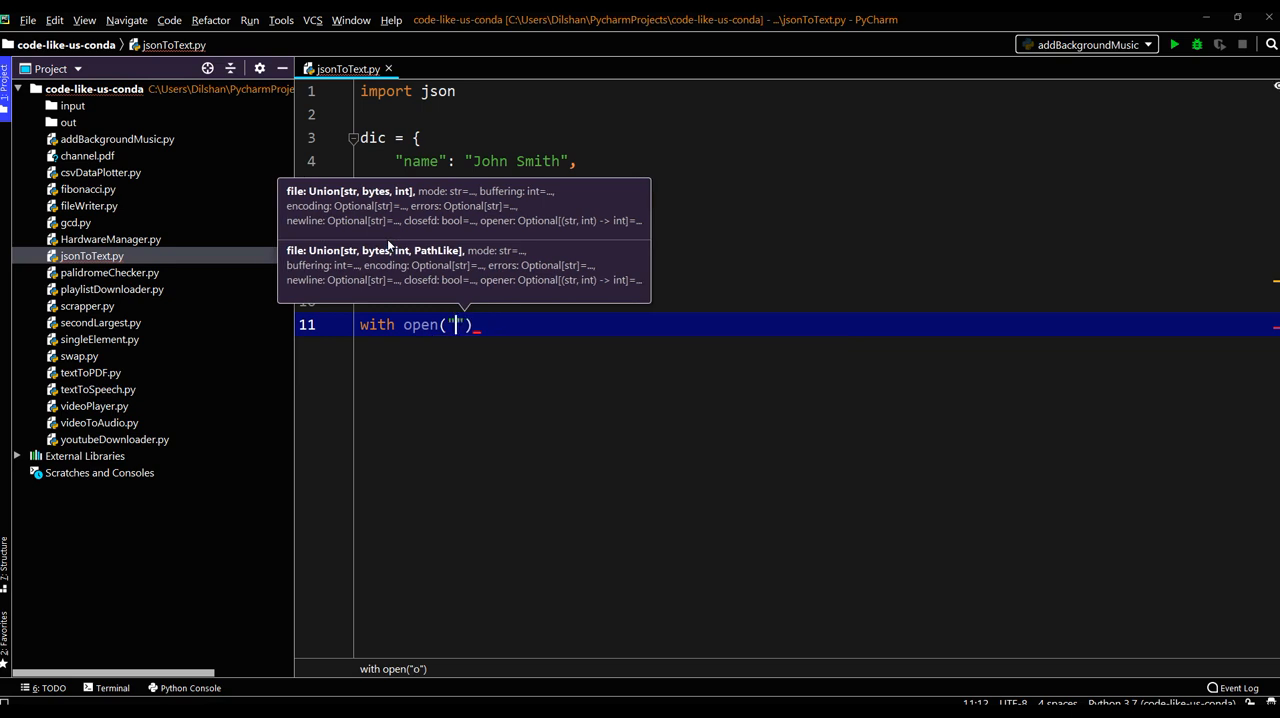
{"action": "type", "text": "ut/o"}
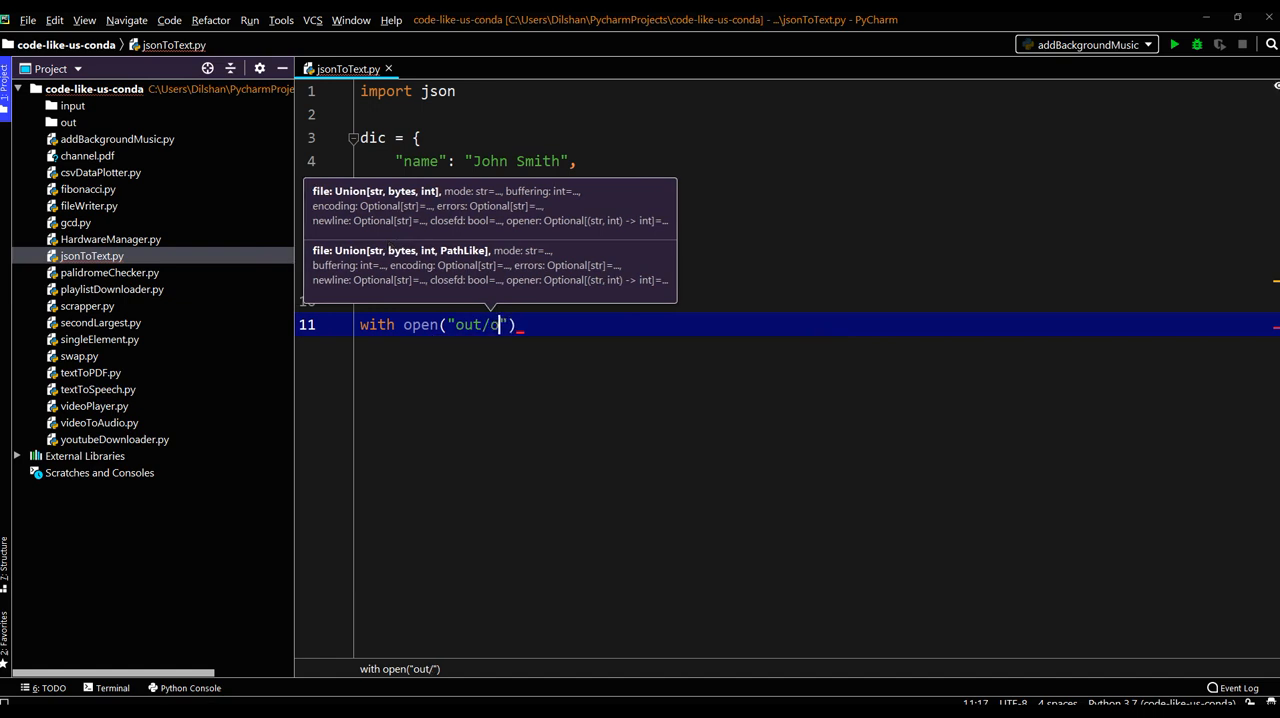
{"action": "type", "text": "utput"}
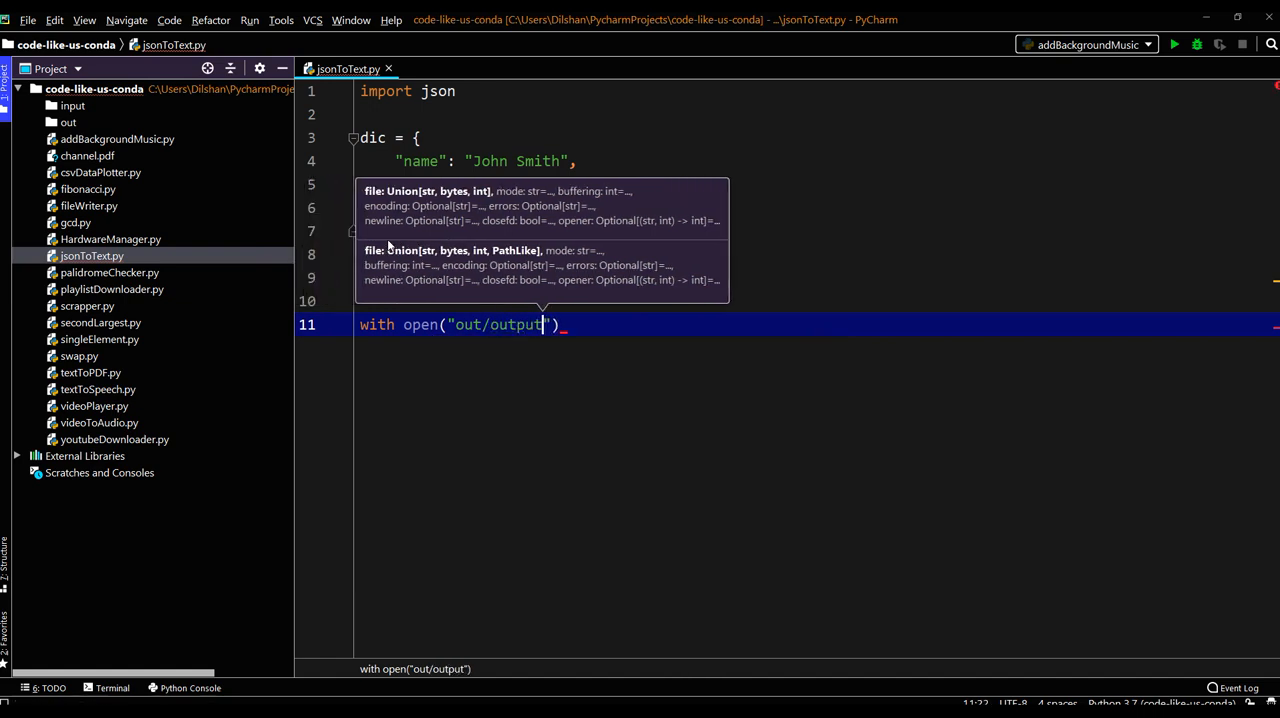
{"action": "type", "text": ".t"}
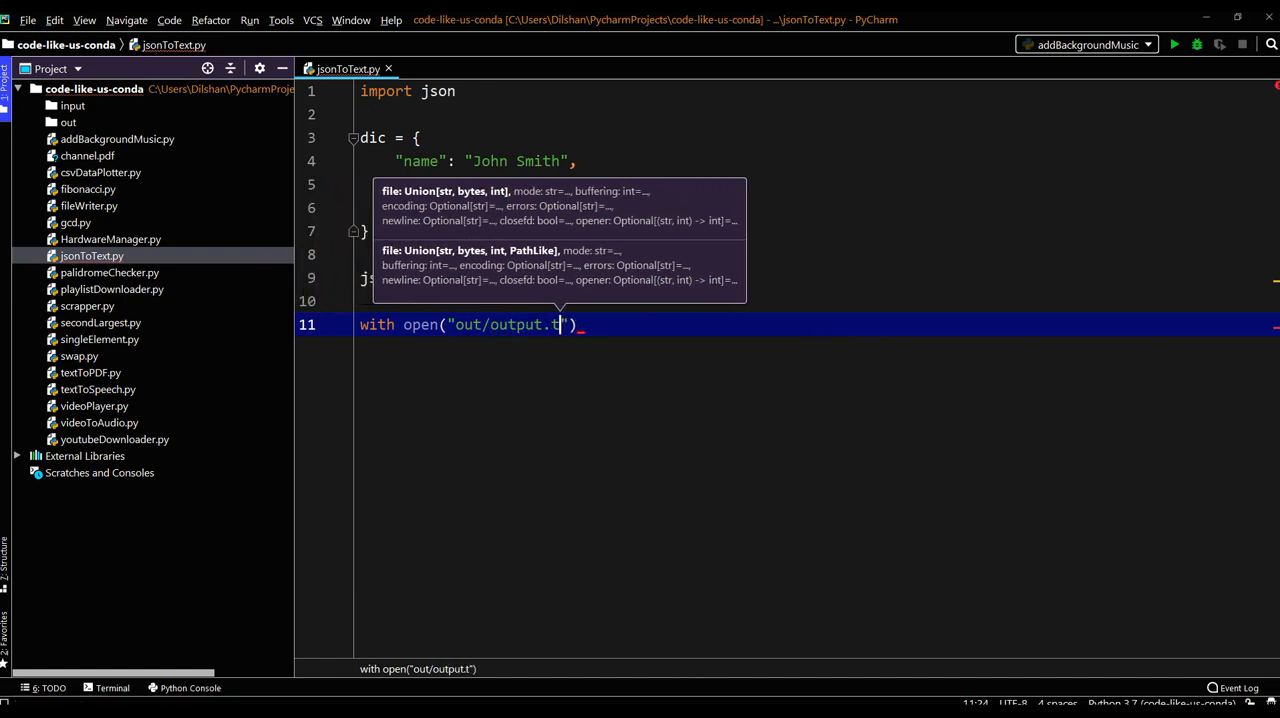
{"action": "type", "text": "xt"}
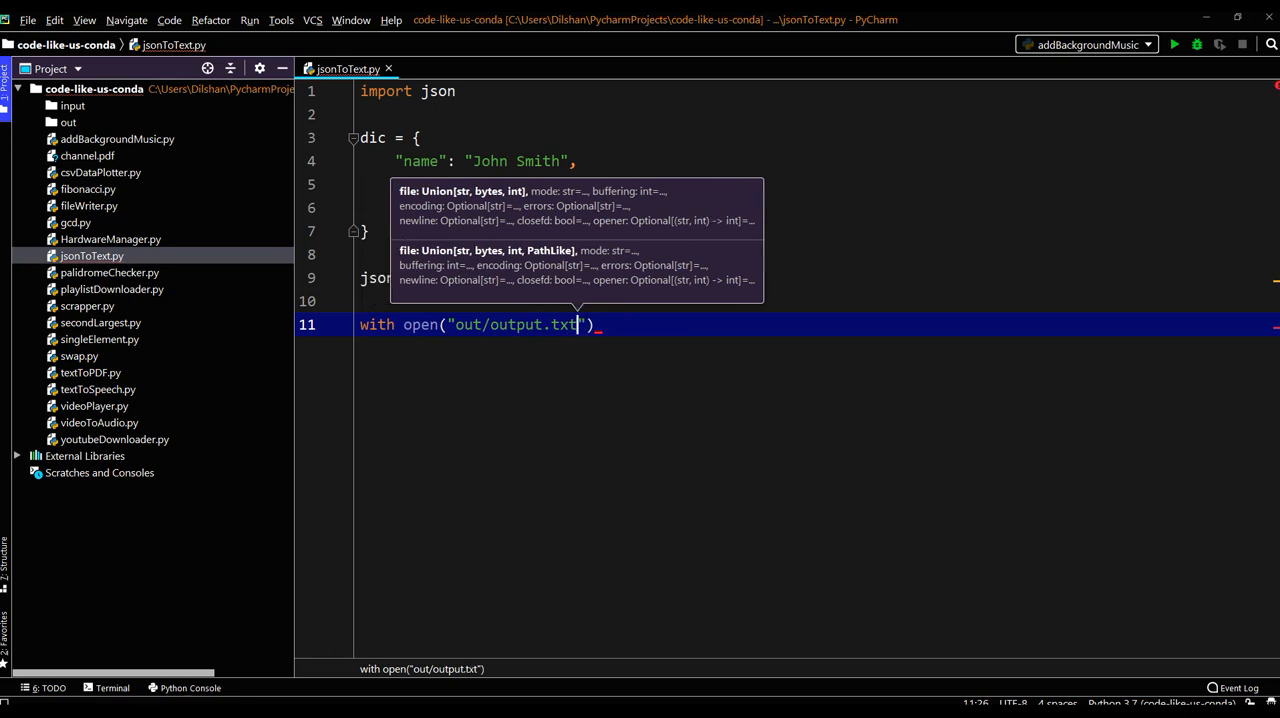
{"action": "type", "text": ","}
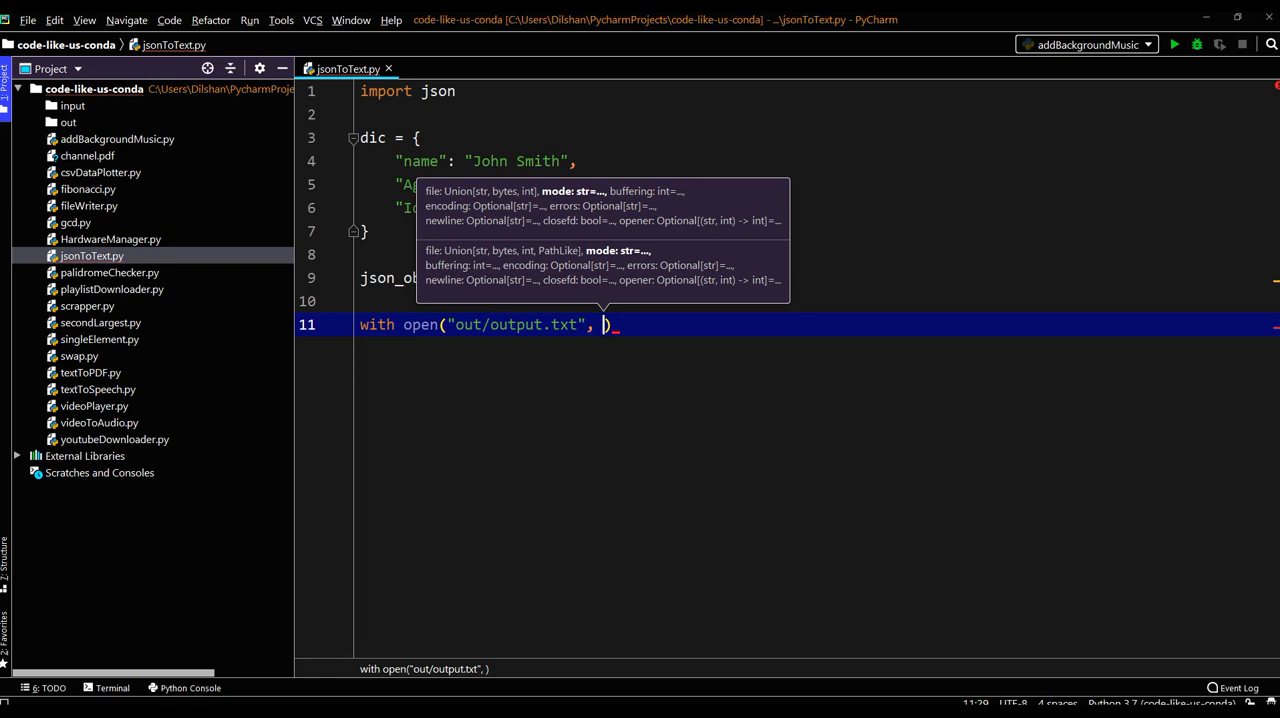
{"action": "type", "text": "\"w\""}
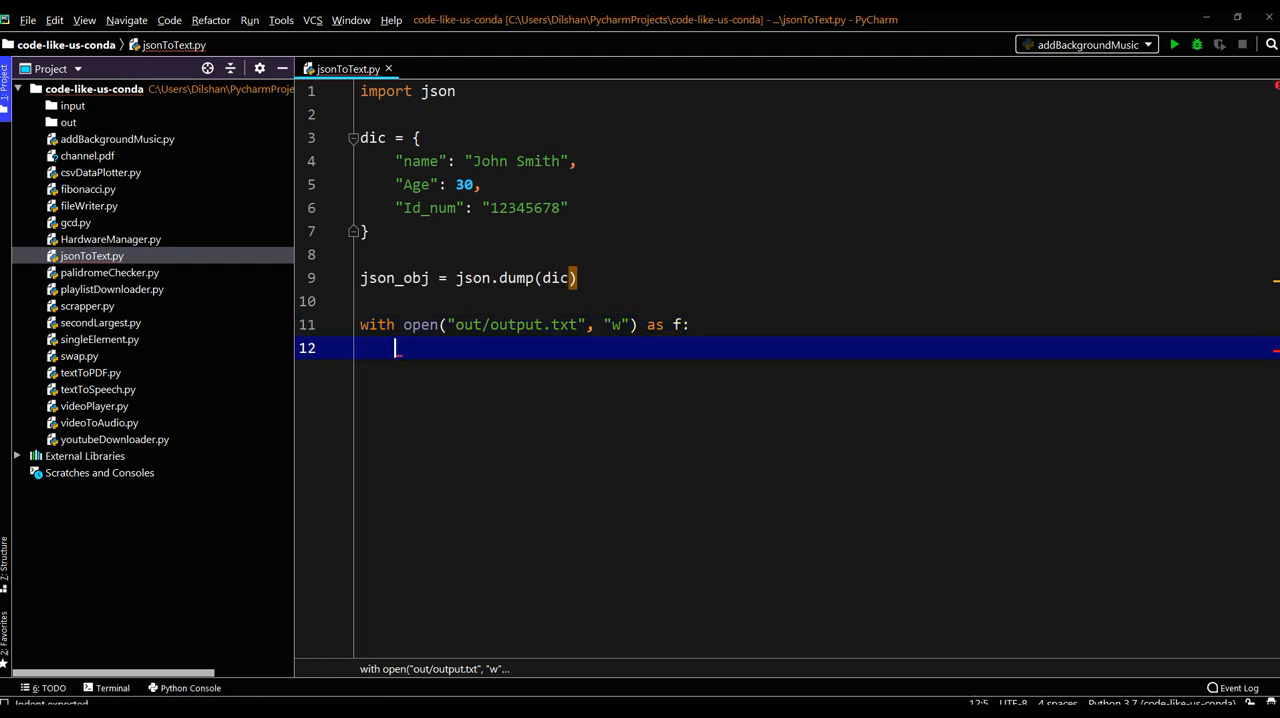
Write f.write(json_obj) inside the with block.
{"action": "type", "text": "f"}
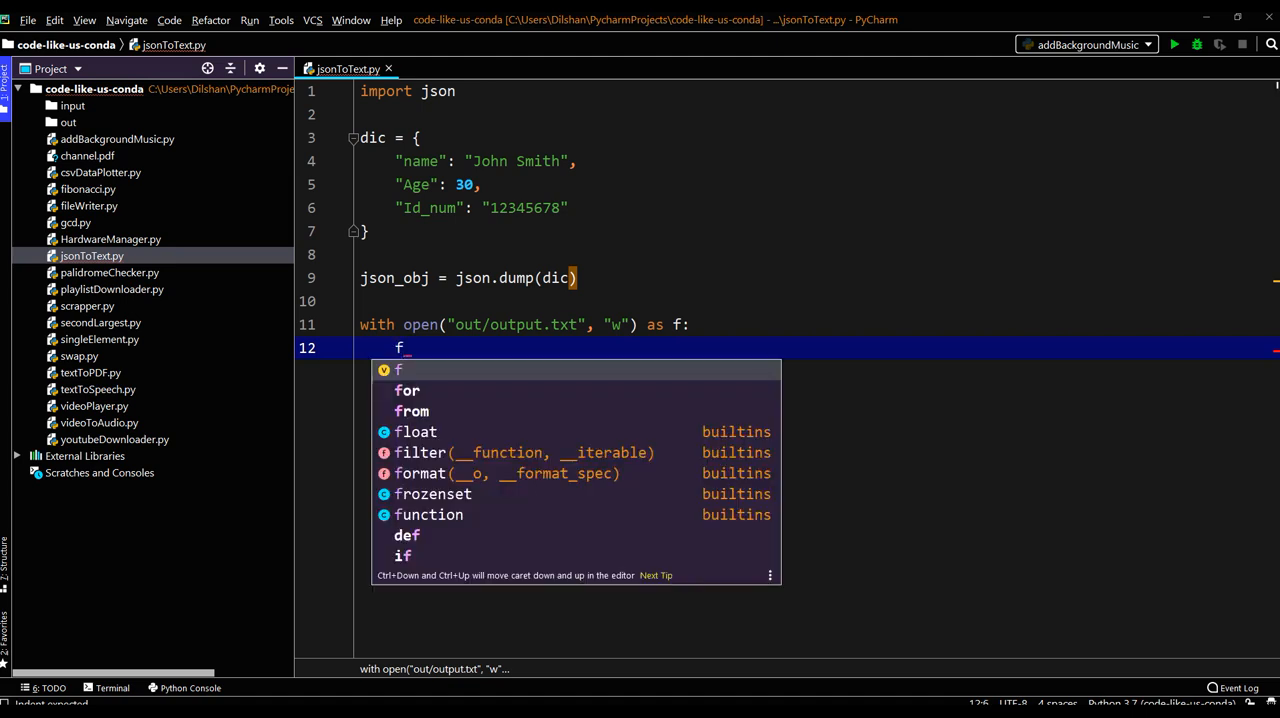
{"action": "type", "text": "."}
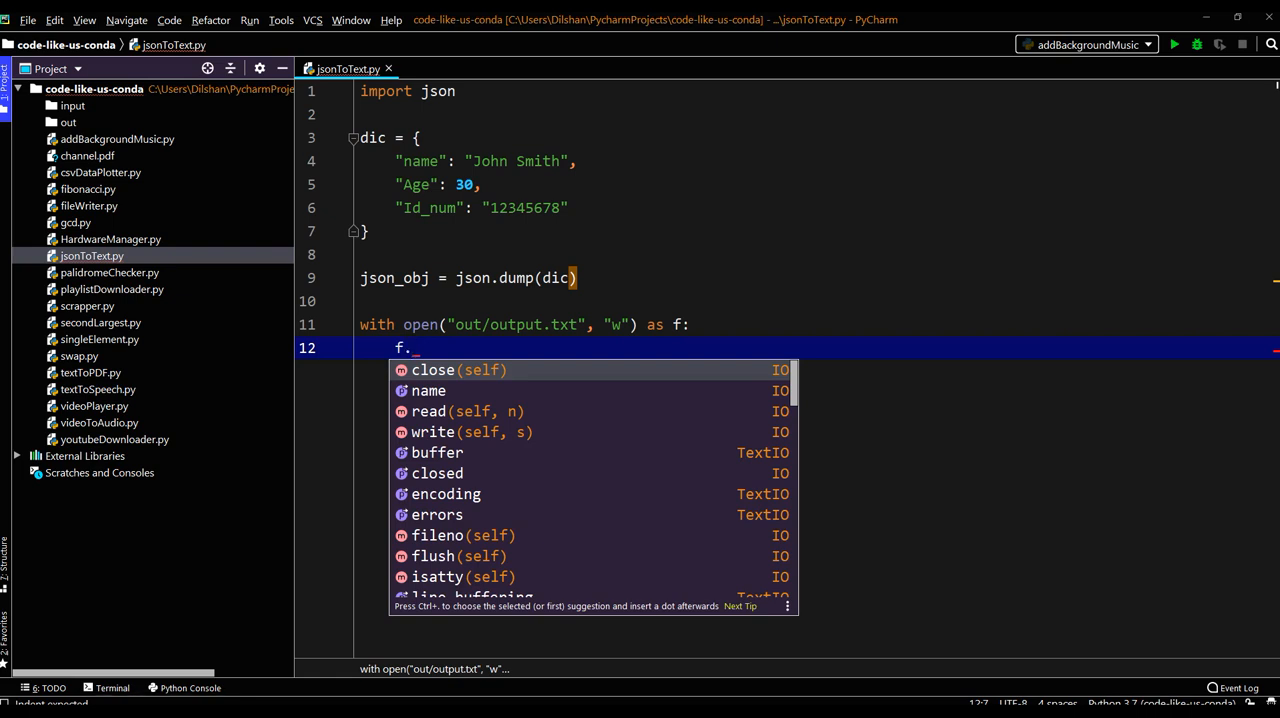
{"action": "type", "text": "write("}
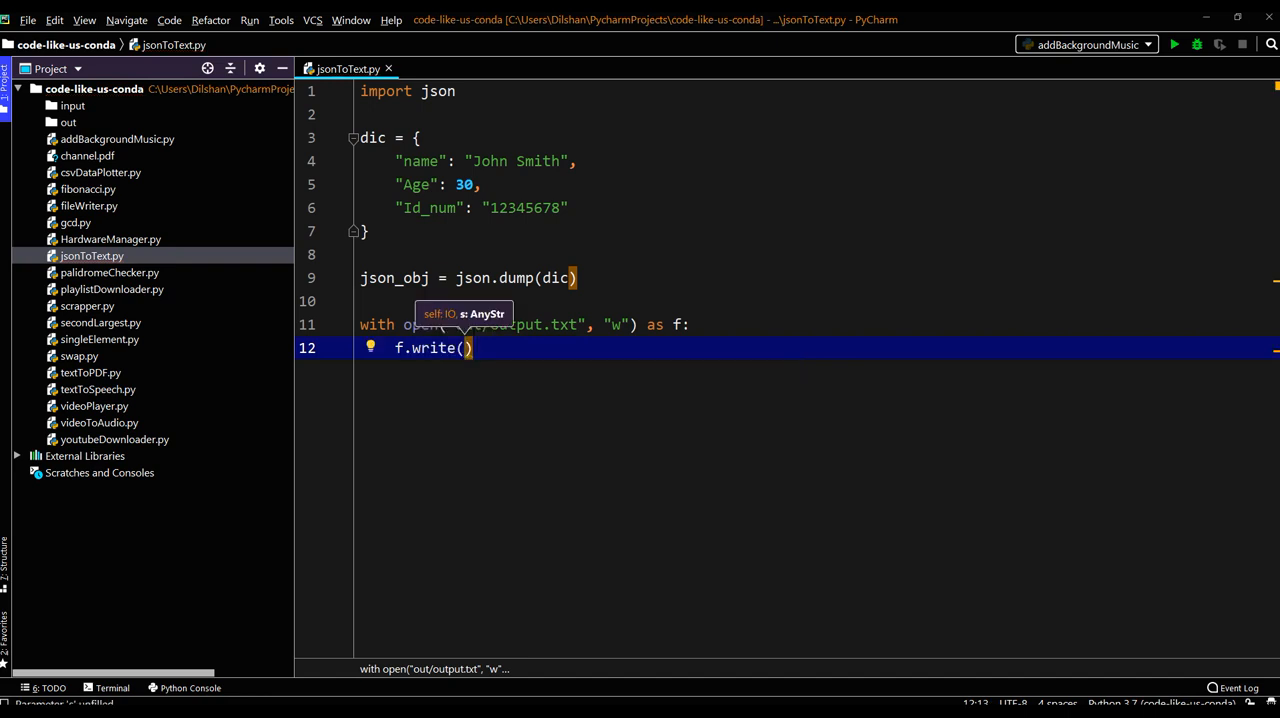
{"action": "type", "text": "json_obj"}
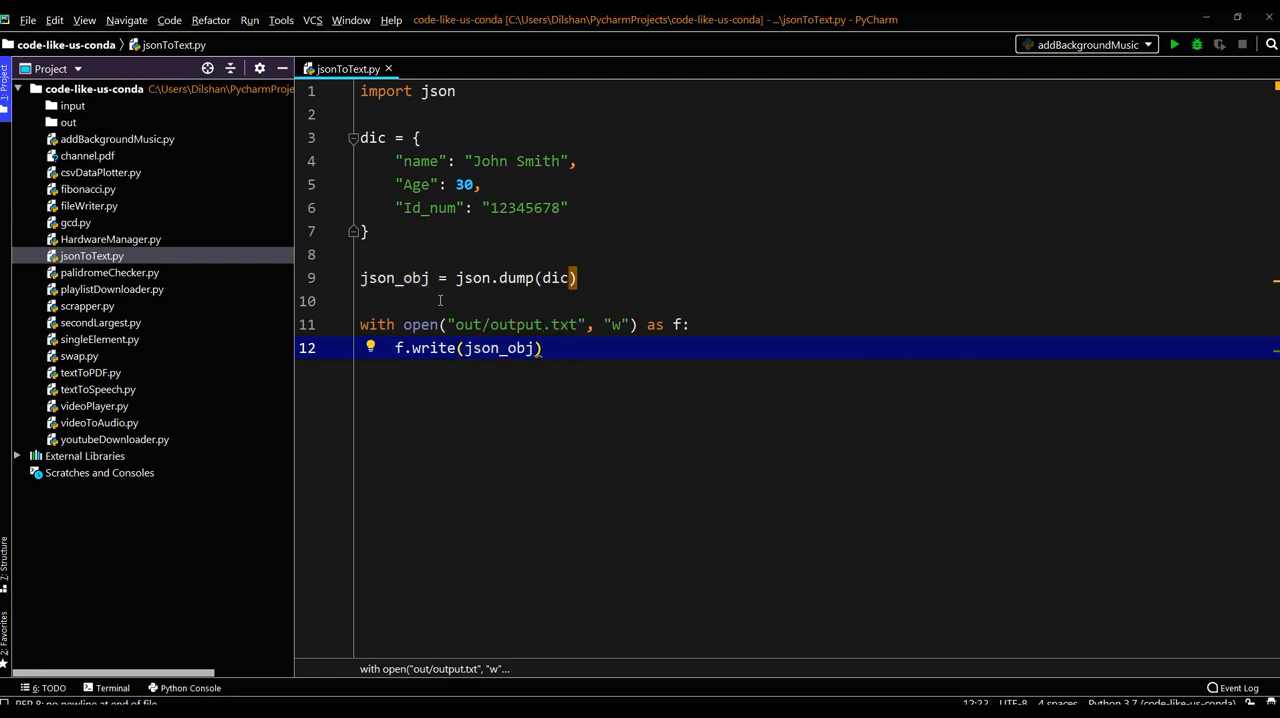
{"action": "mouse_move", "coordinate": [520, 240]}
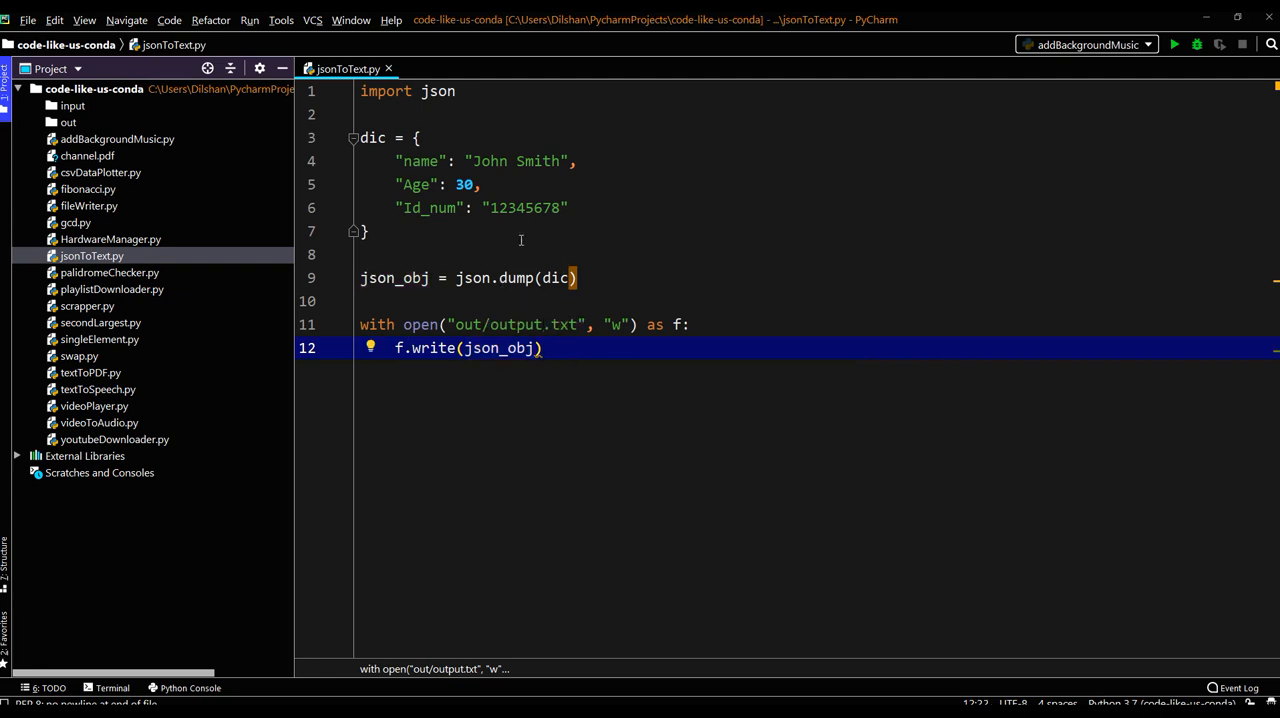
{"action": "mouse_move", "coordinate": [467, 228]}
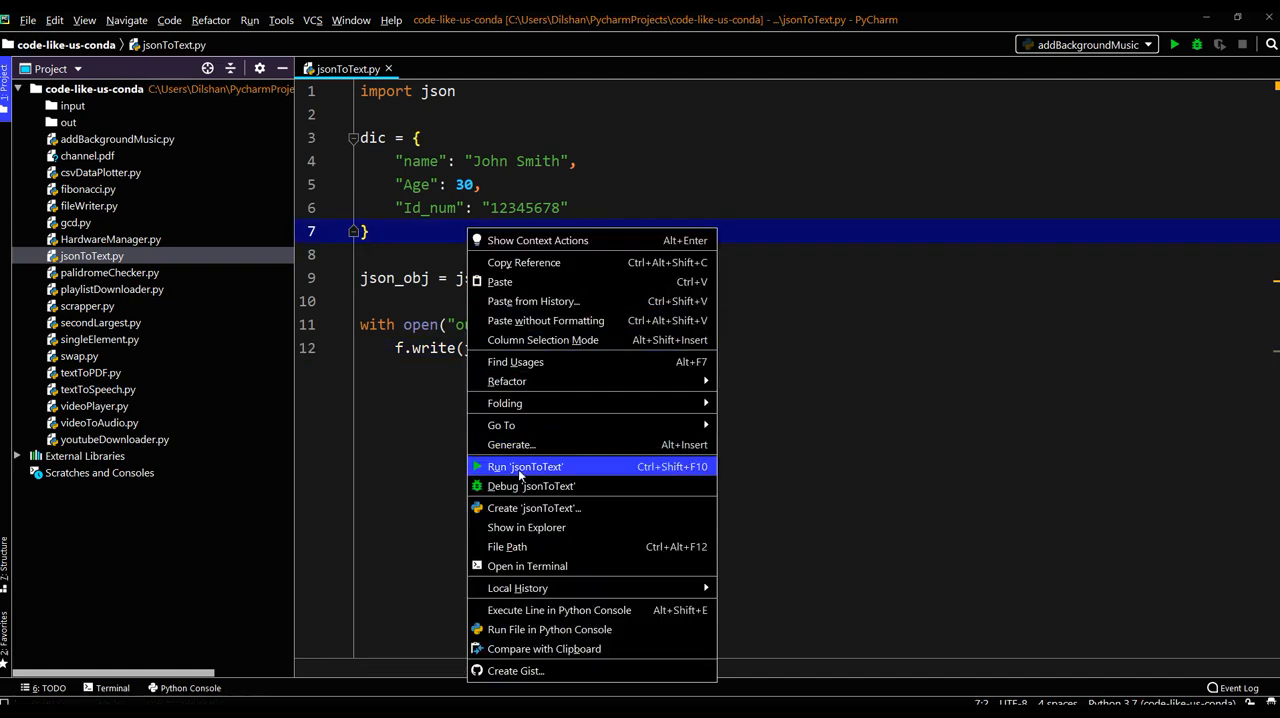
Run jsonToText, change json.dump to json.dumps, and open the generated out/output.txt.
{"action": "left_click", "coordinate": [524, 466]}
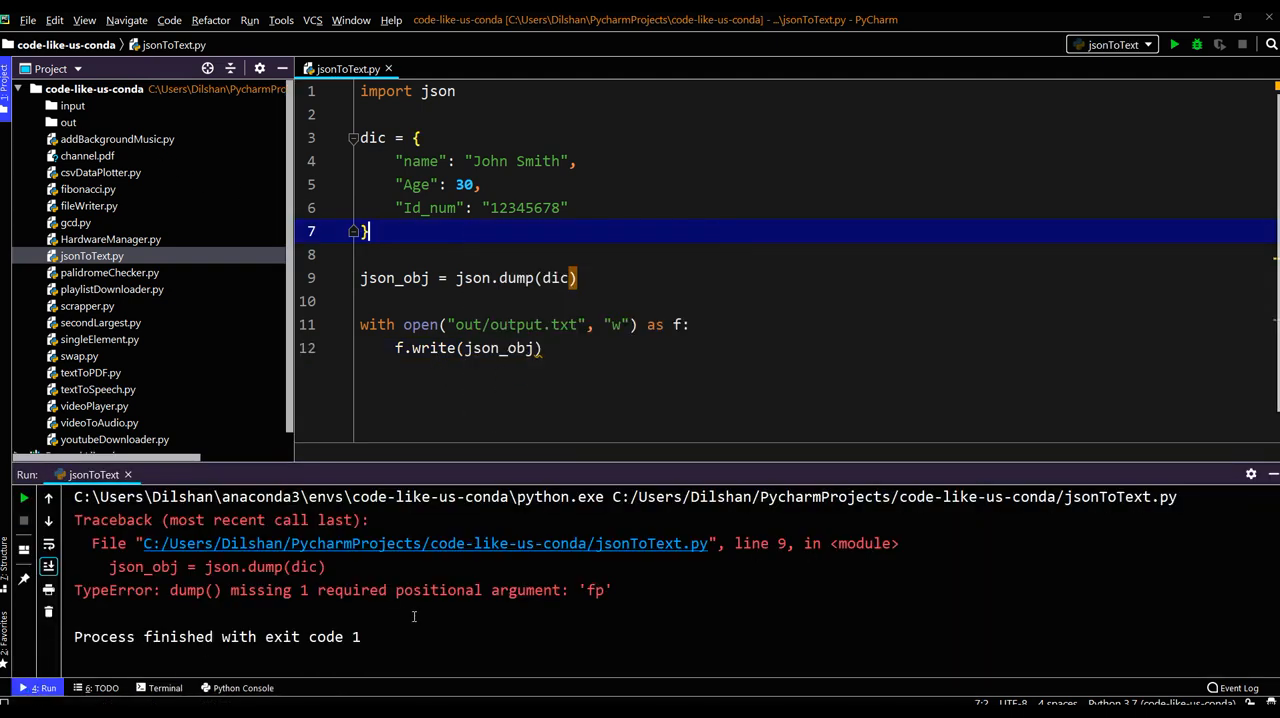
{"action": "mouse_move", "coordinate": [519, 618]}
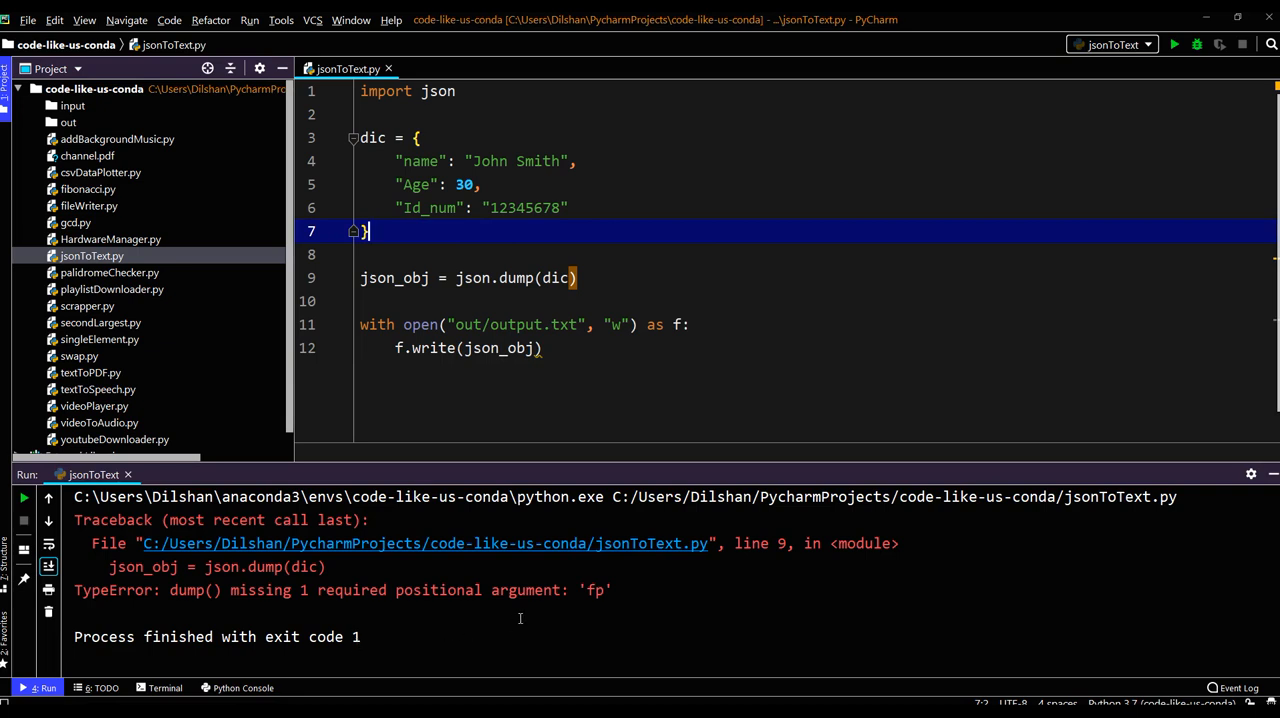
{"action": "left_click", "coordinate": [597, 278]}
{"action": "type", "text": "s"}
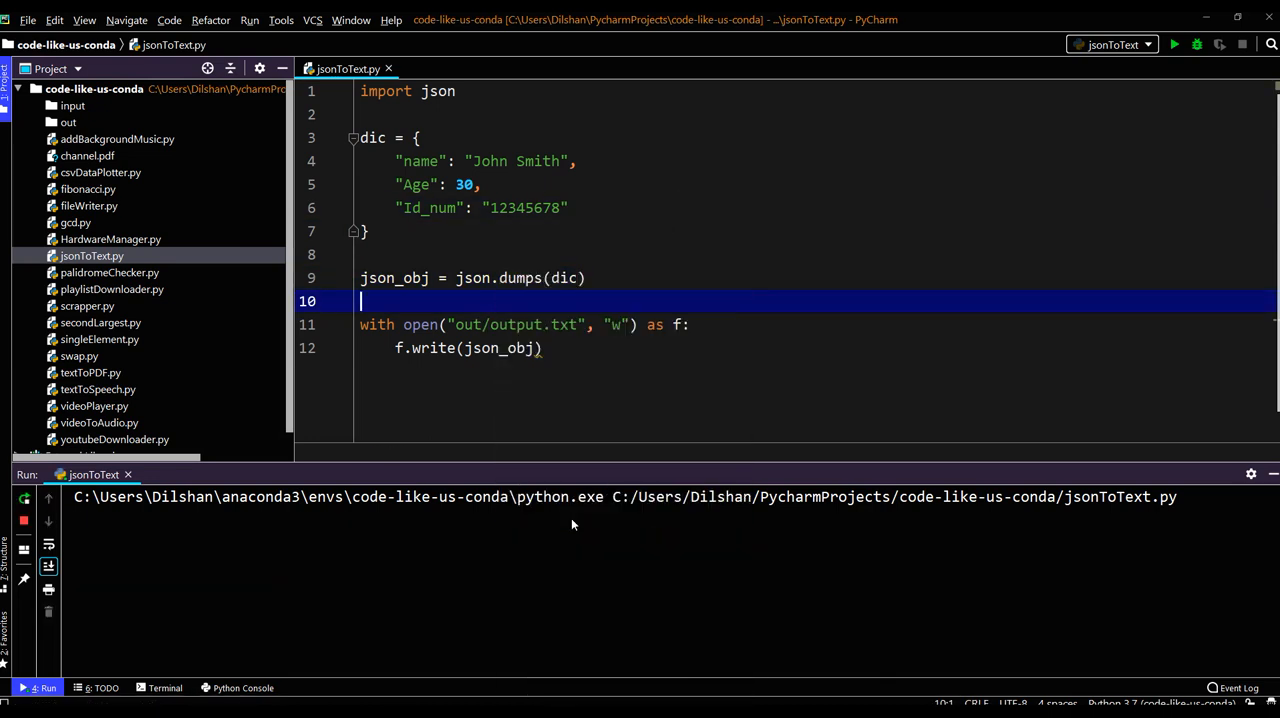
{"action": "left_click", "coordinate": [1174, 44]}
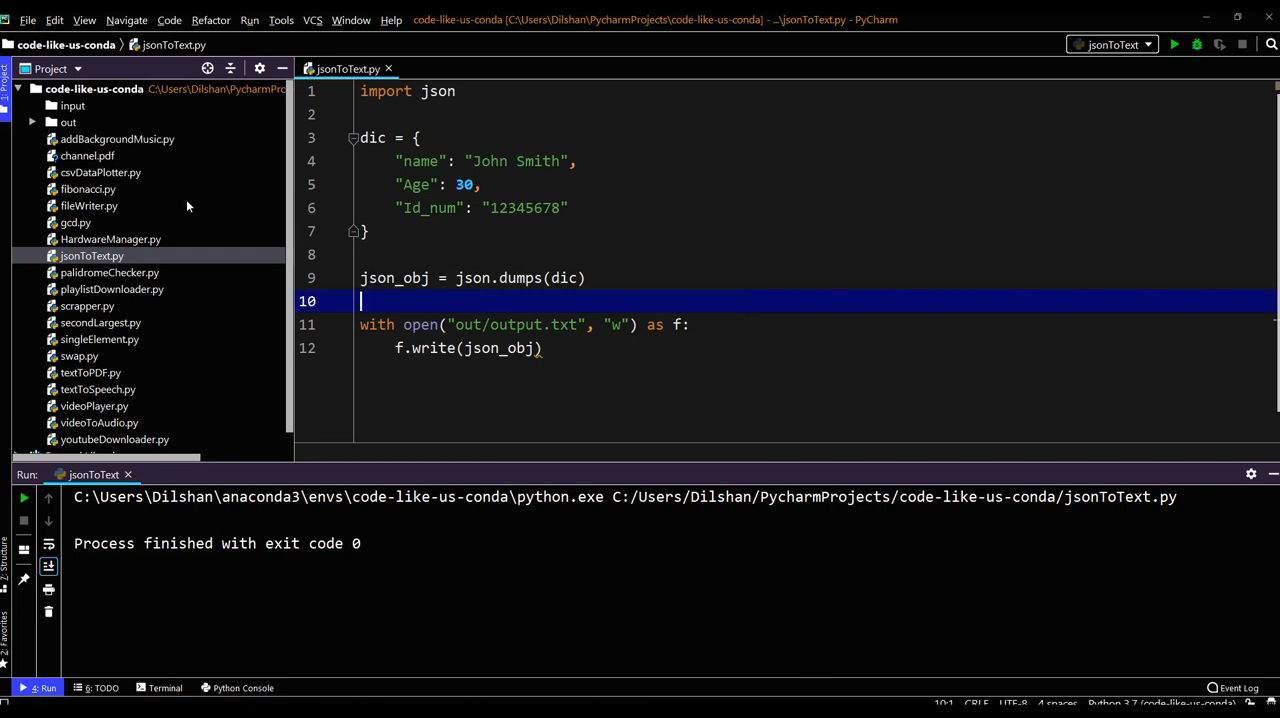
{"action": "left_click", "coordinate": [33, 122]}
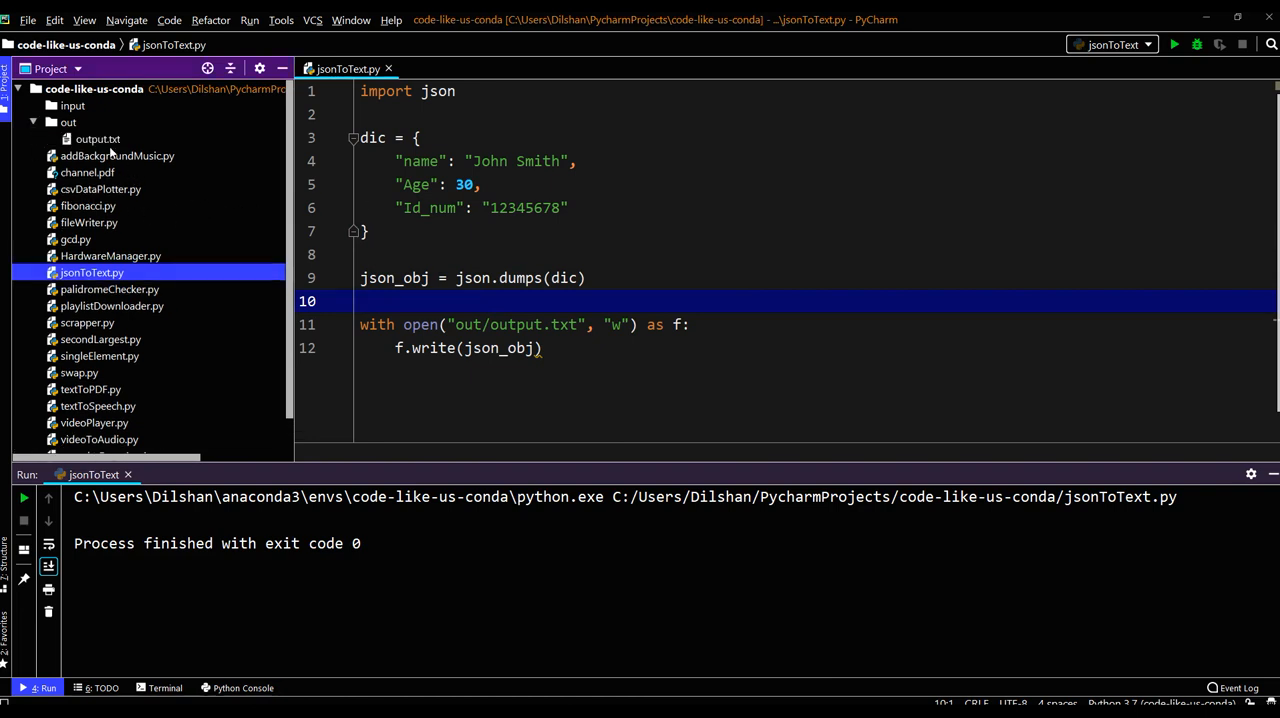
{"action": "left_click", "coordinate": [97, 139]}
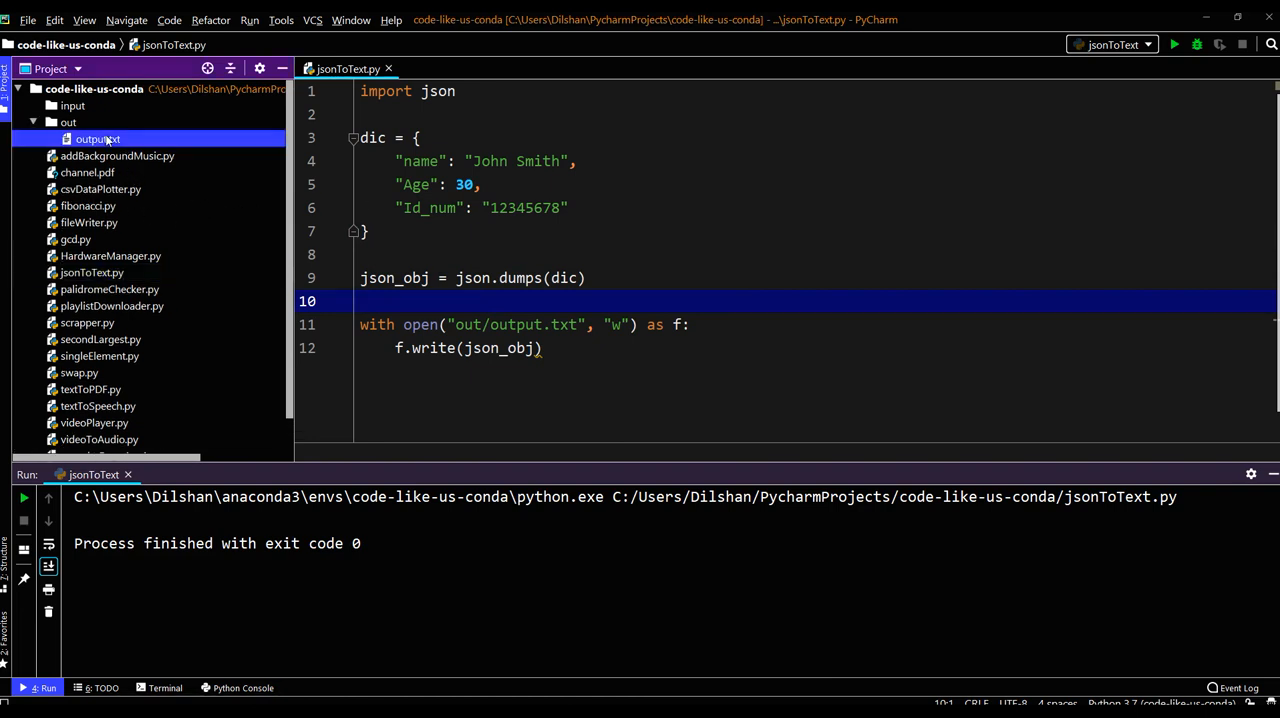
{"action": "double_click", "coordinate": [97, 139]}
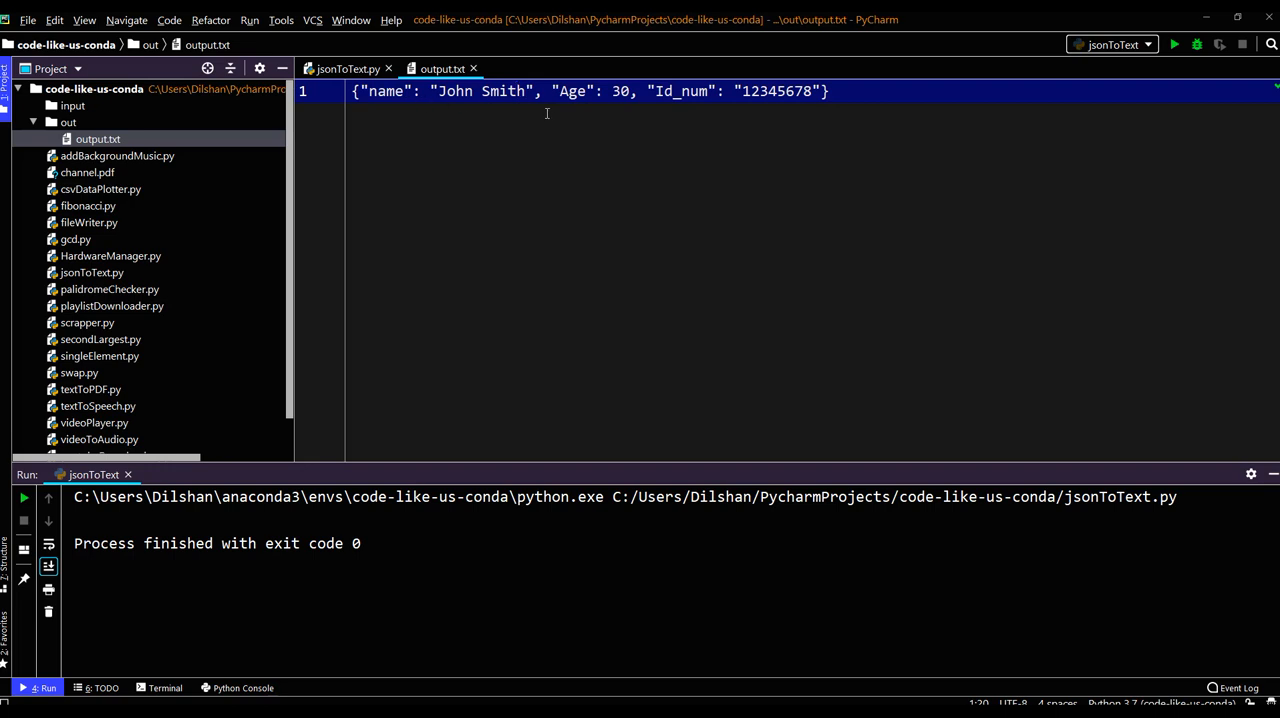
{"action": "mouse_move", "coordinate": [475, 82]}
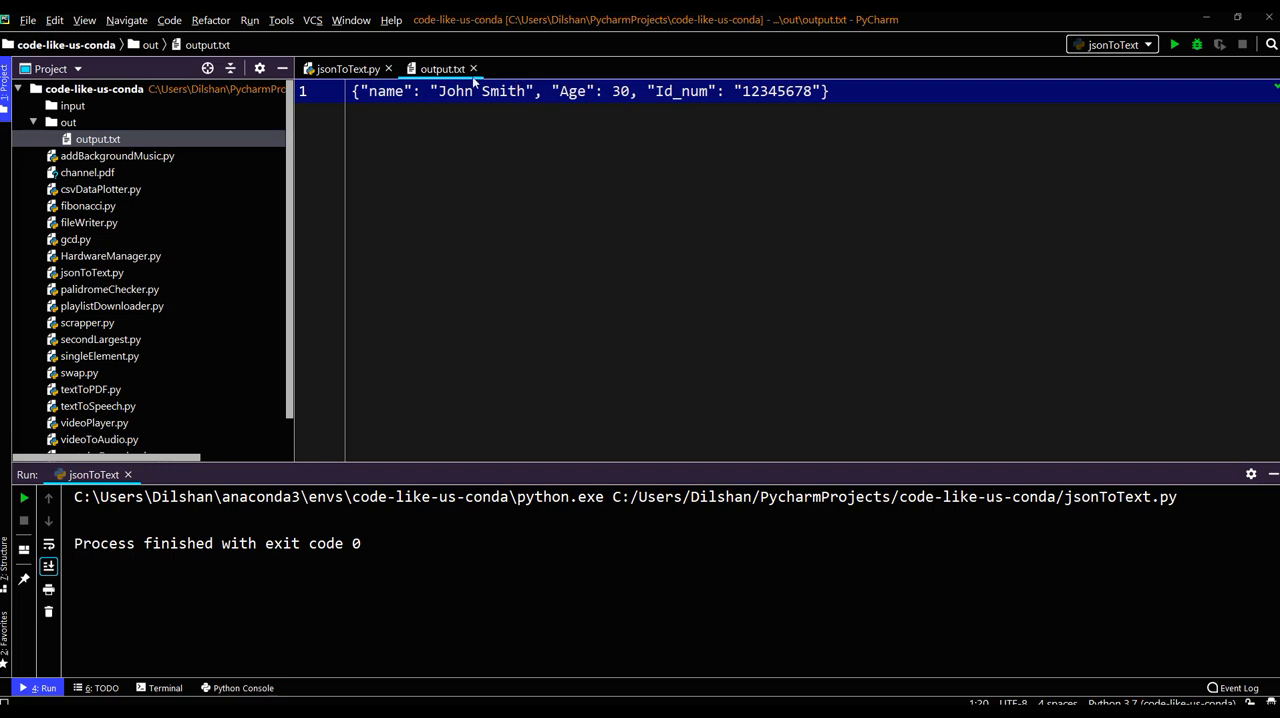
{"action": "mouse_move", "coordinate": [472, 82]}
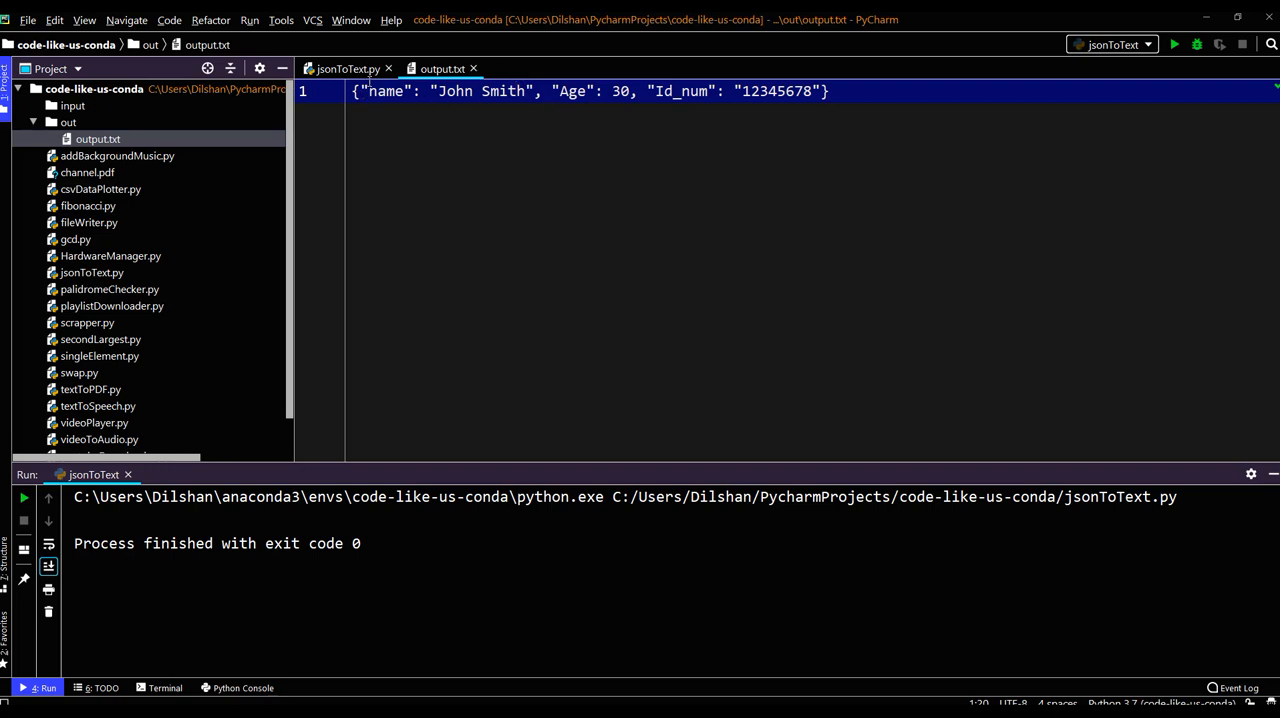
Add an indent= keyword argument to the json.dumps call in jsonToText.py.
{"action": "left_click", "coordinate": [346, 68]}
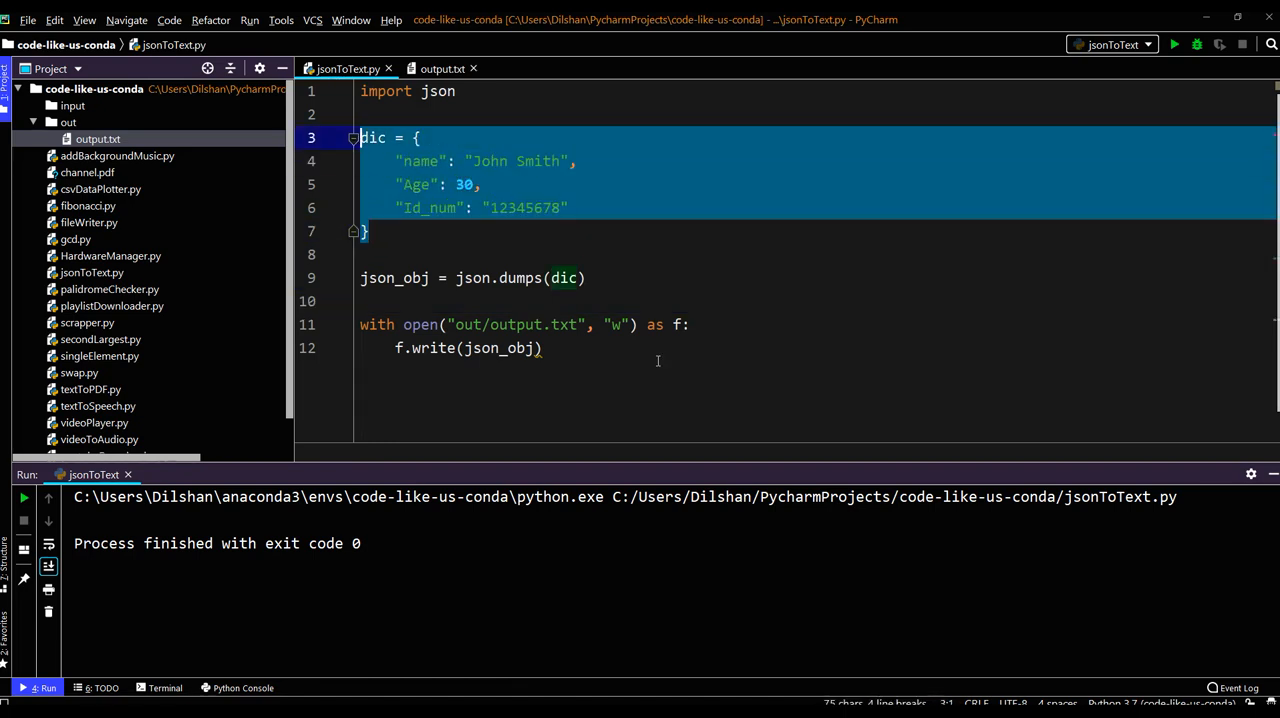
{"action": "left_click", "coordinate": [468, 348]}
{"action": "type", "text": ", i"}
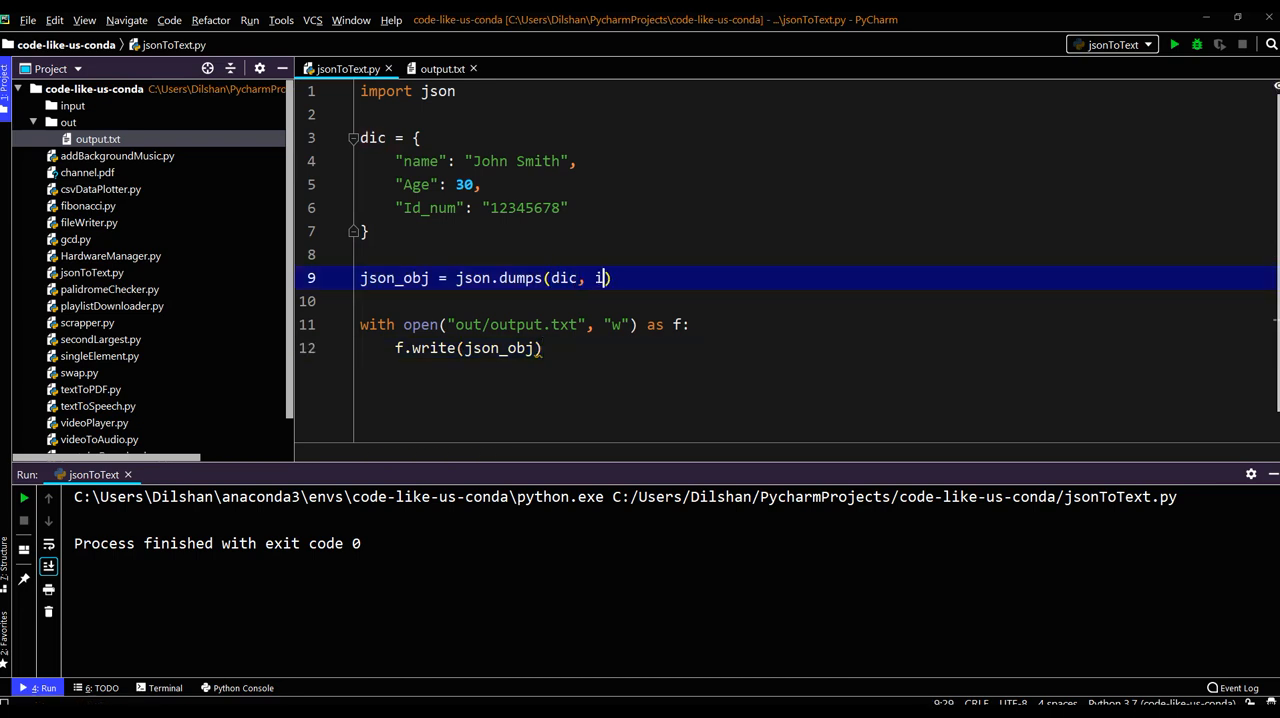
{"action": "type", "text": "n"}
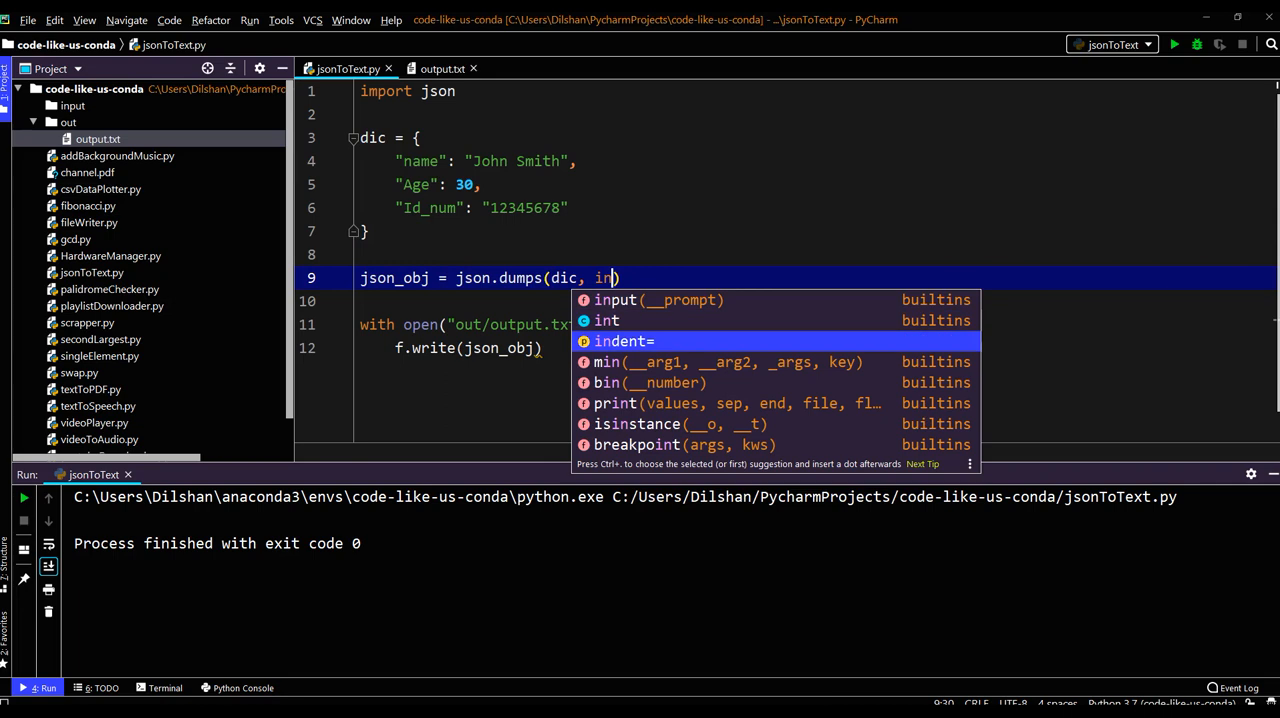
{"action": "left_click", "coordinate": [624, 341]}
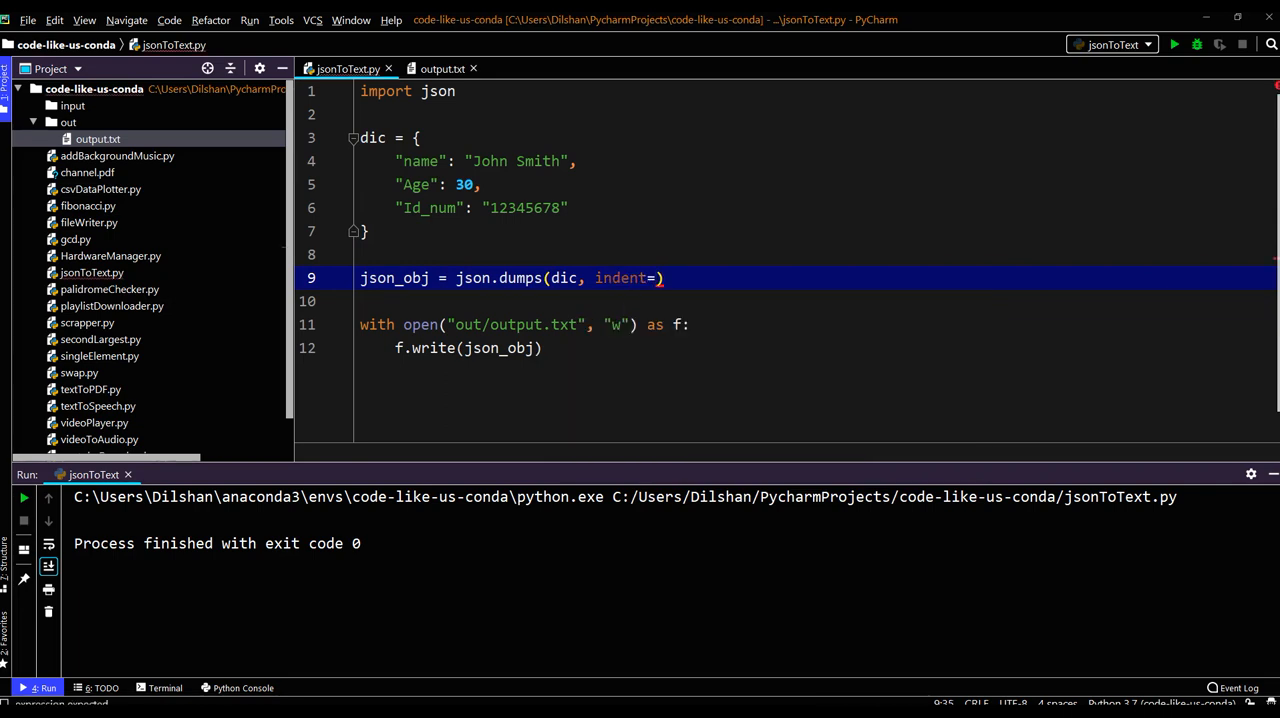
{"action": "right_click", "coordinate": [540, 254]}
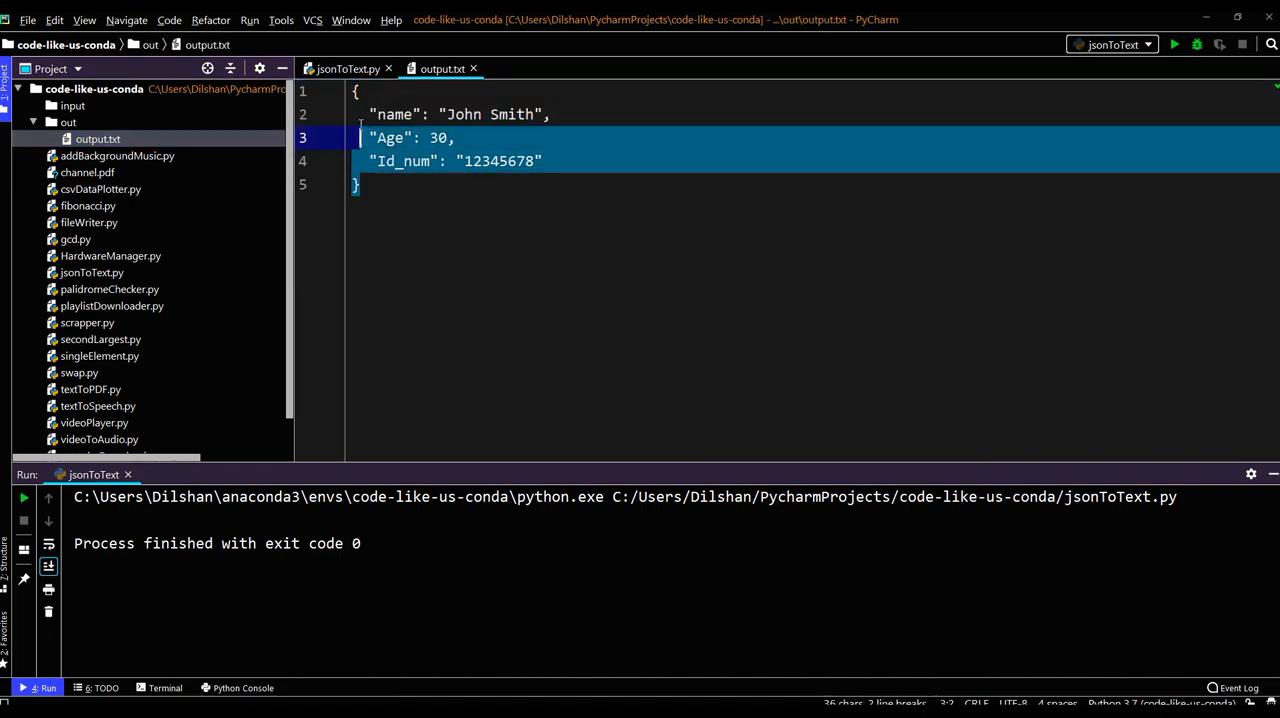
Close the output.txt editor tab after viewing the indented JSON.
{"action": "left_click", "coordinate": [348, 68]}
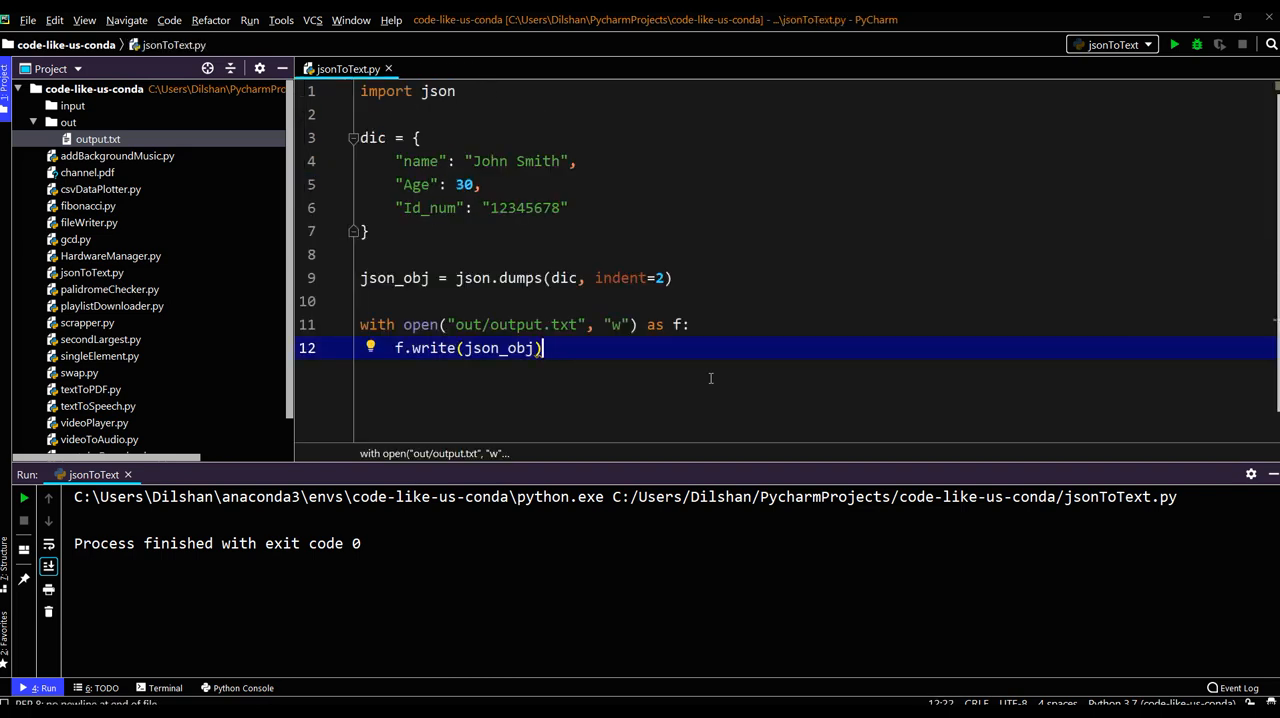
{"action": "mouse_move", "coordinate": [395, 233]}
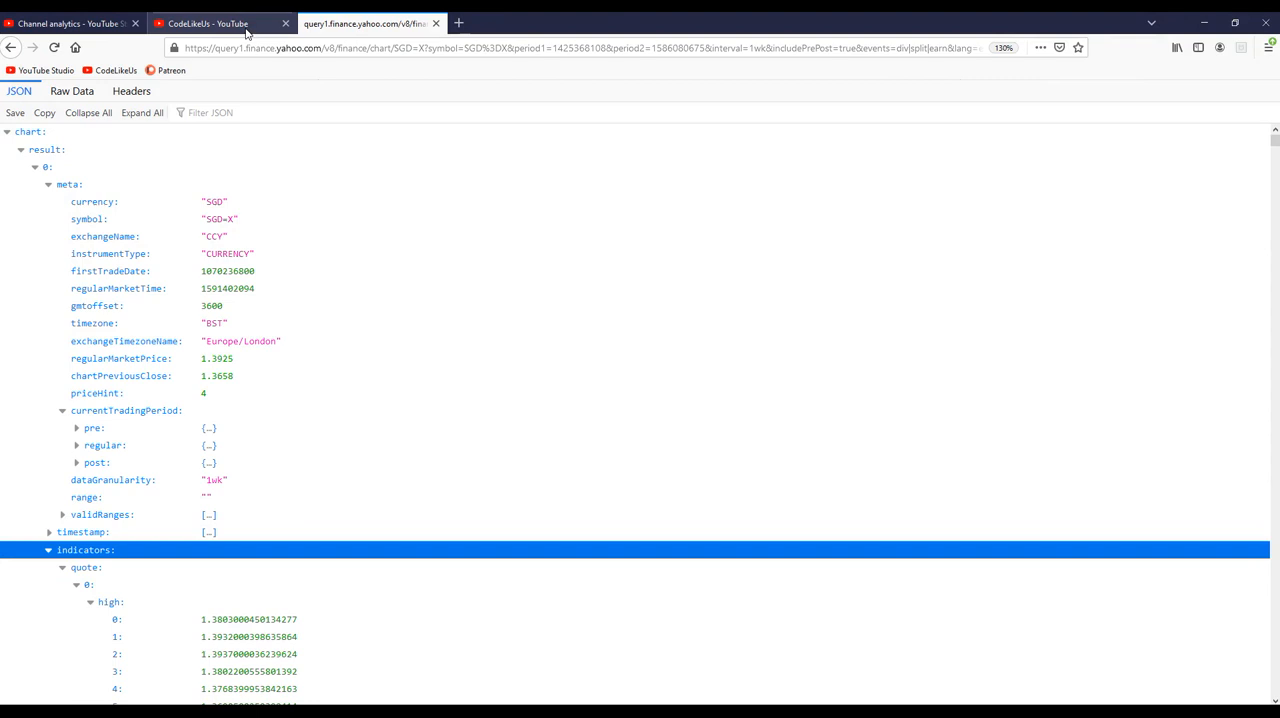
{"action": "mouse_move", "coordinate": [265, 52]}
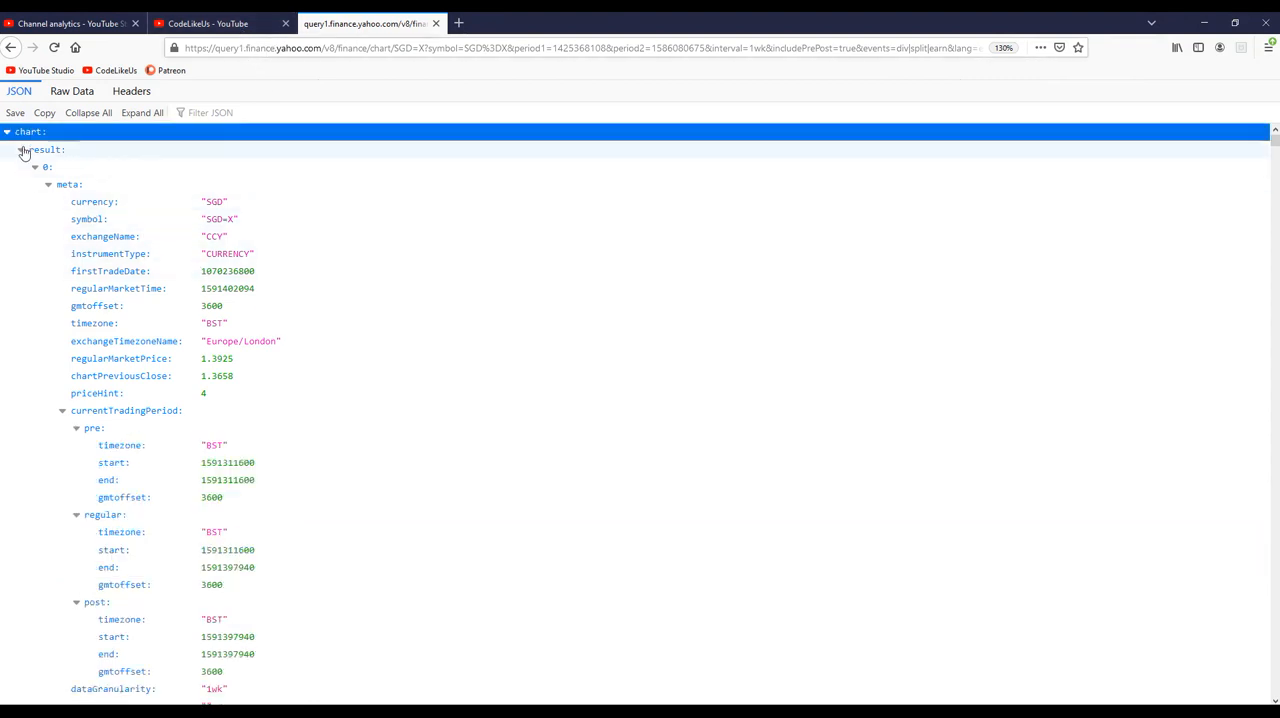
Collapse the meta and indicators sections in Firefox's Yahoo Finance JSON viewer.
{"action": "left_click", "coordinate": [24, 149]}
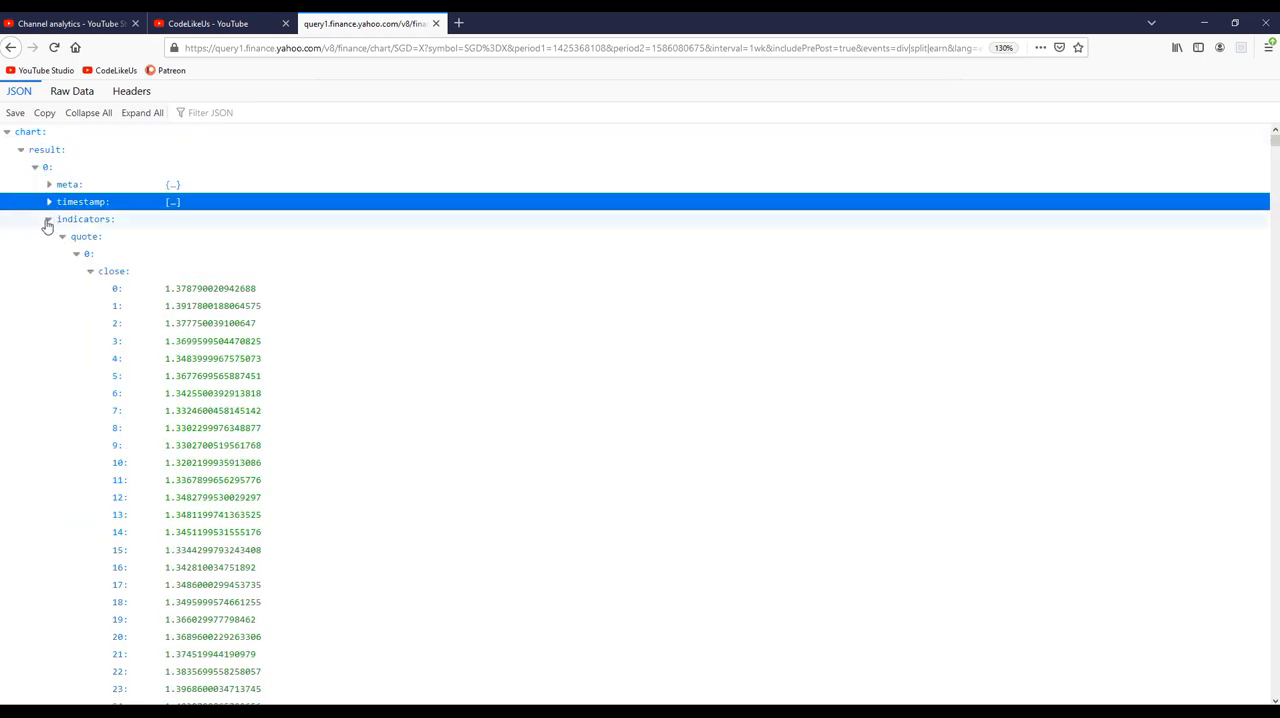
{"action": "left_click", "coordinate": [47, 219]}
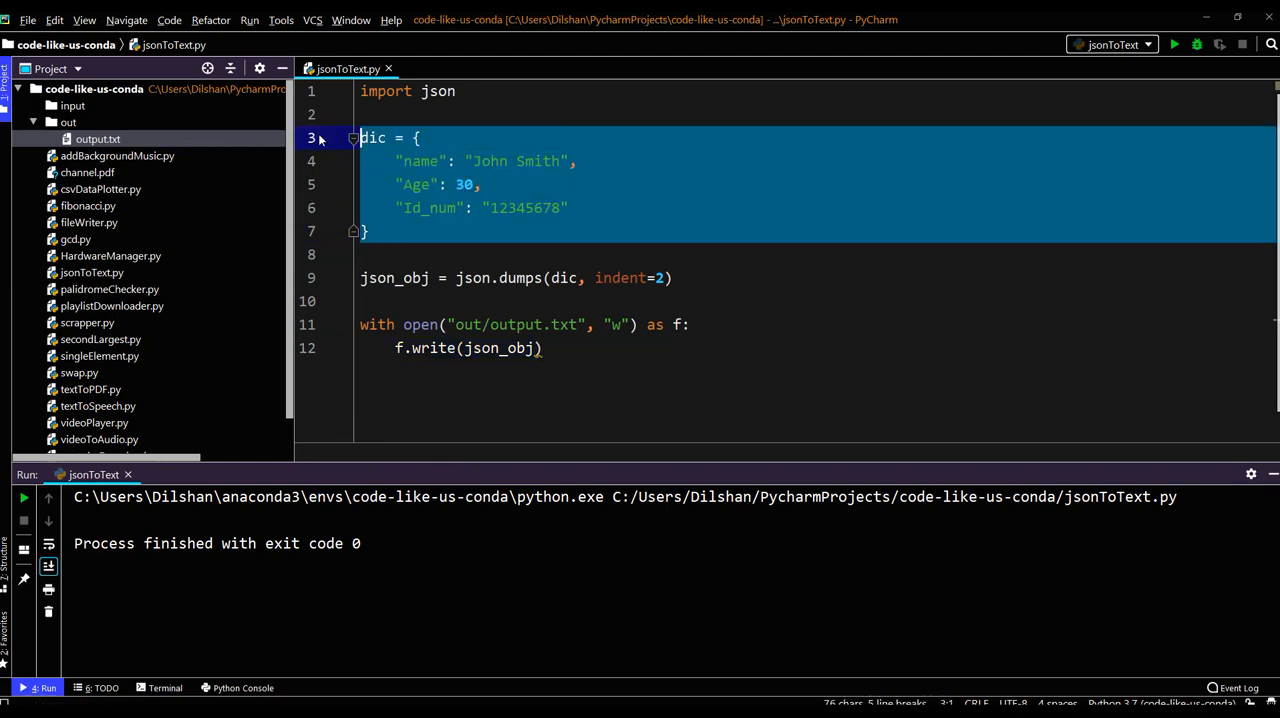
Replace the dictionary with an empty url string and add import requests.
{"action": "key", "text": "Delete"}
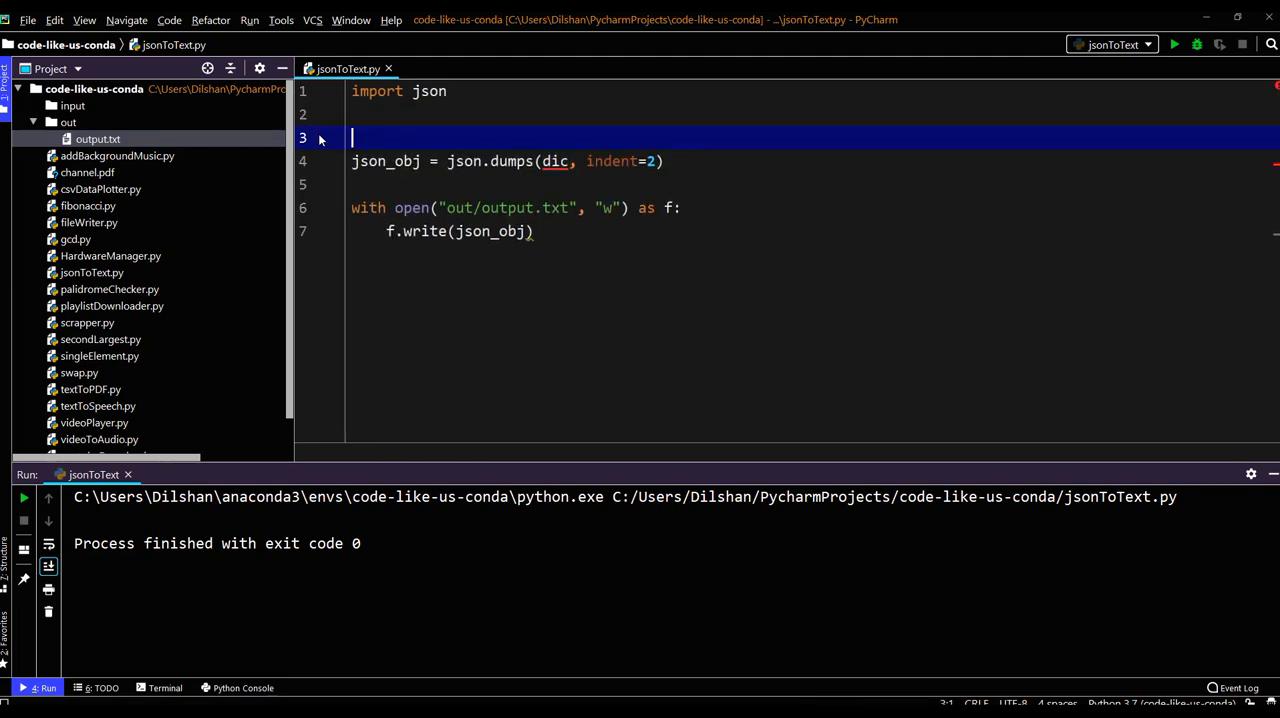
{"action": "type", "text": "url"}
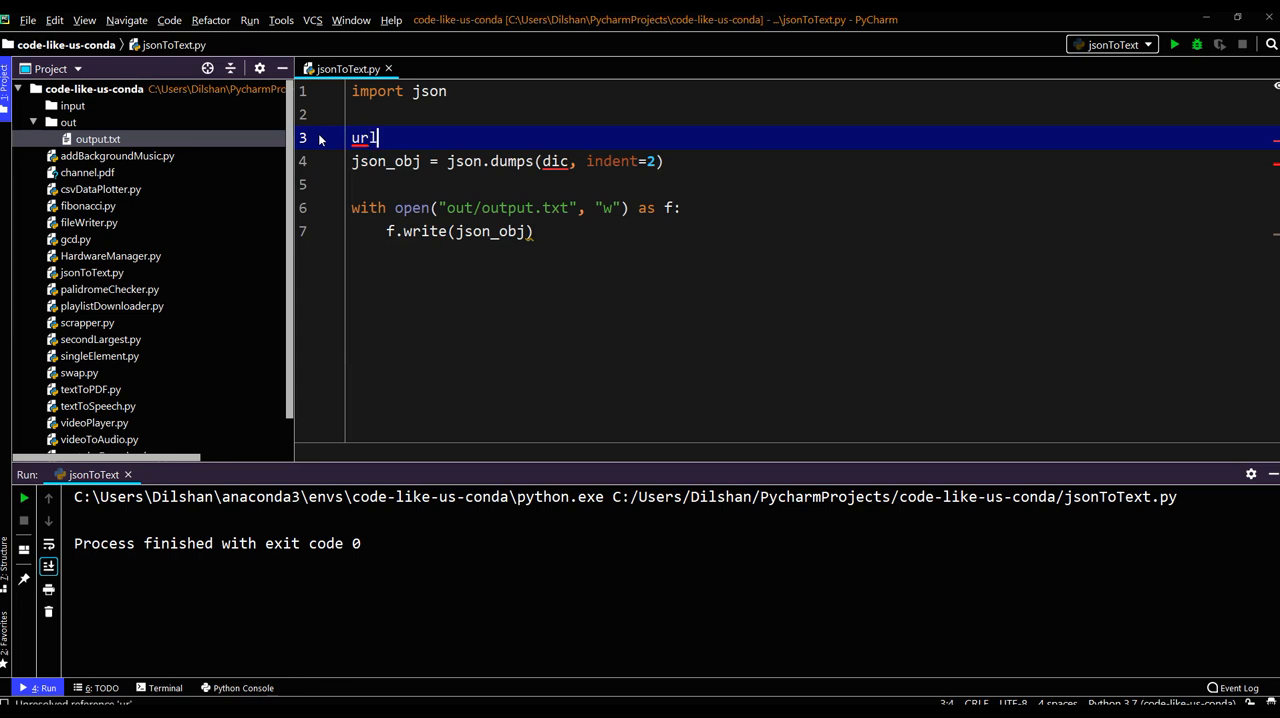
{"action": "type", "text": "= \"\""}
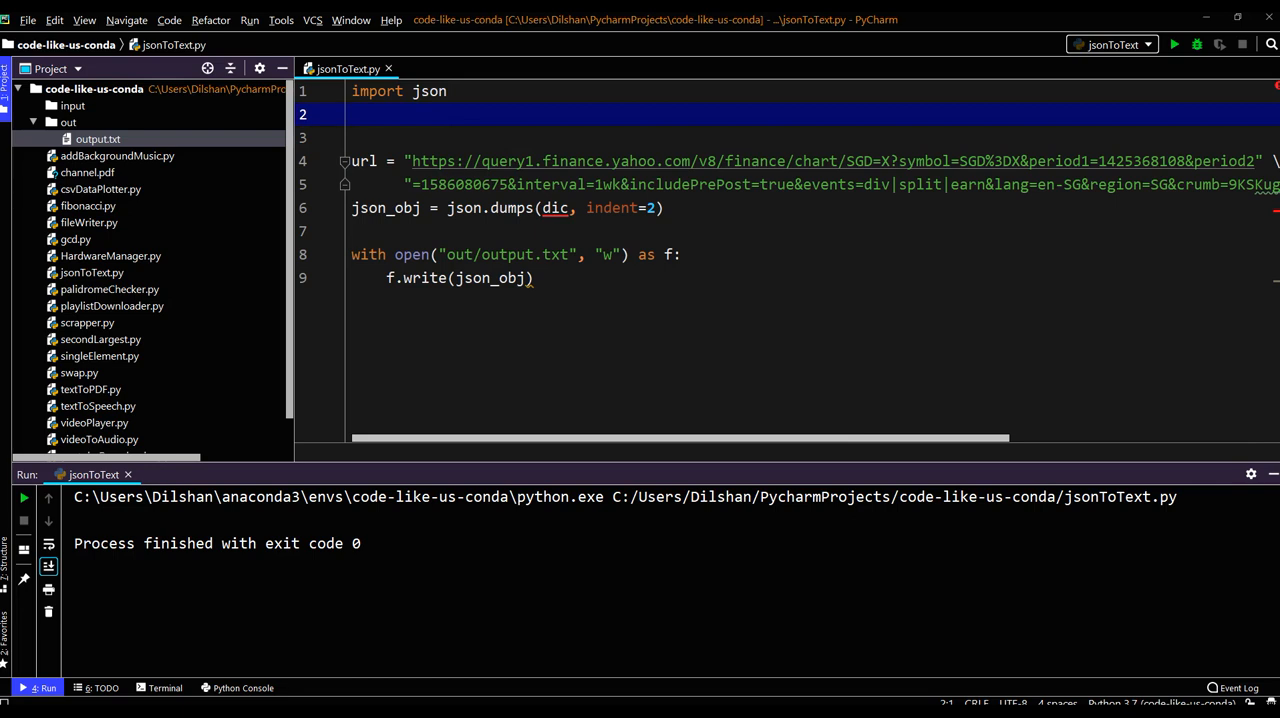
{"action": "type", "text": "import requests"}
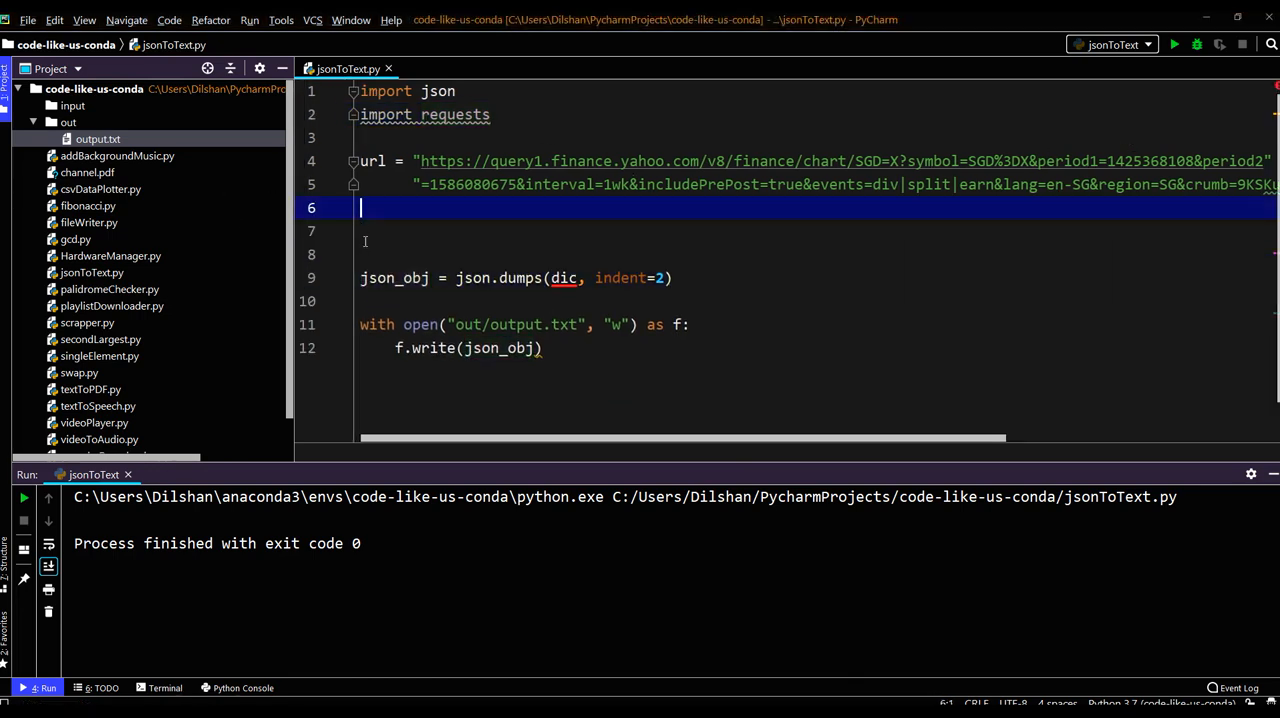
Add response = requests.get(url) below the url string.
{"action": "type", "text": "respon"}
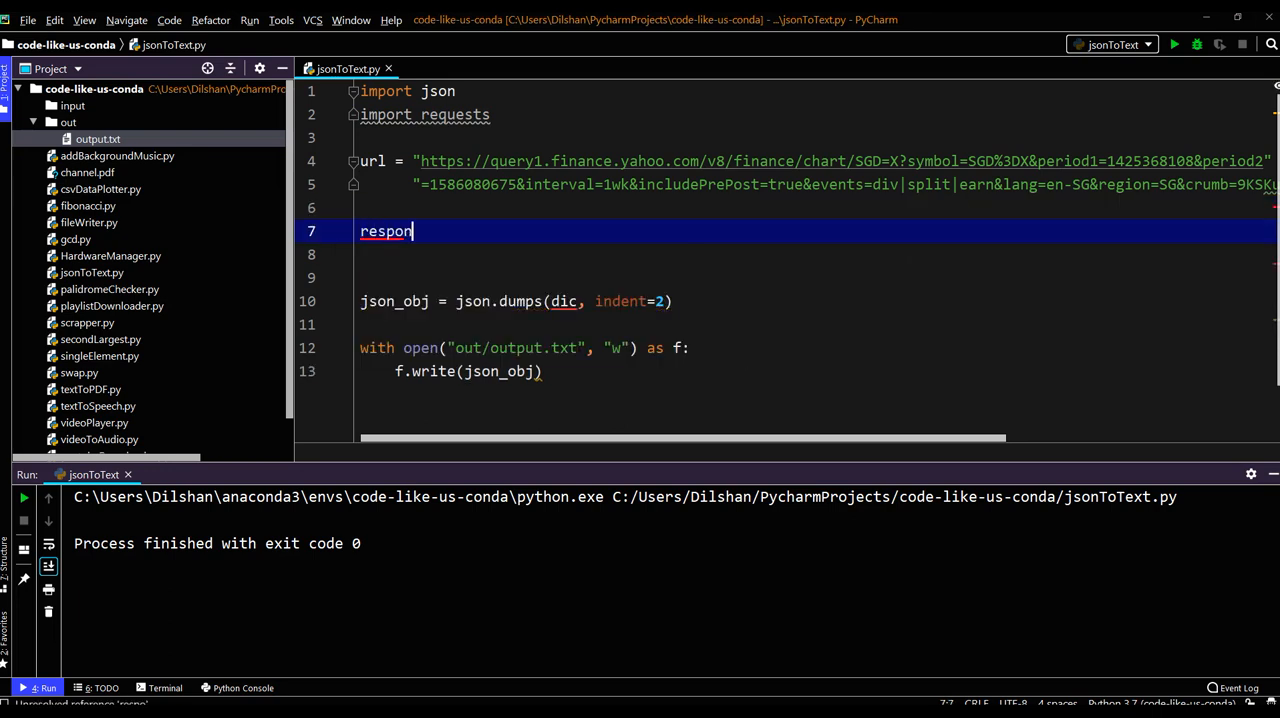
{"action": "type", "text": "se ="}
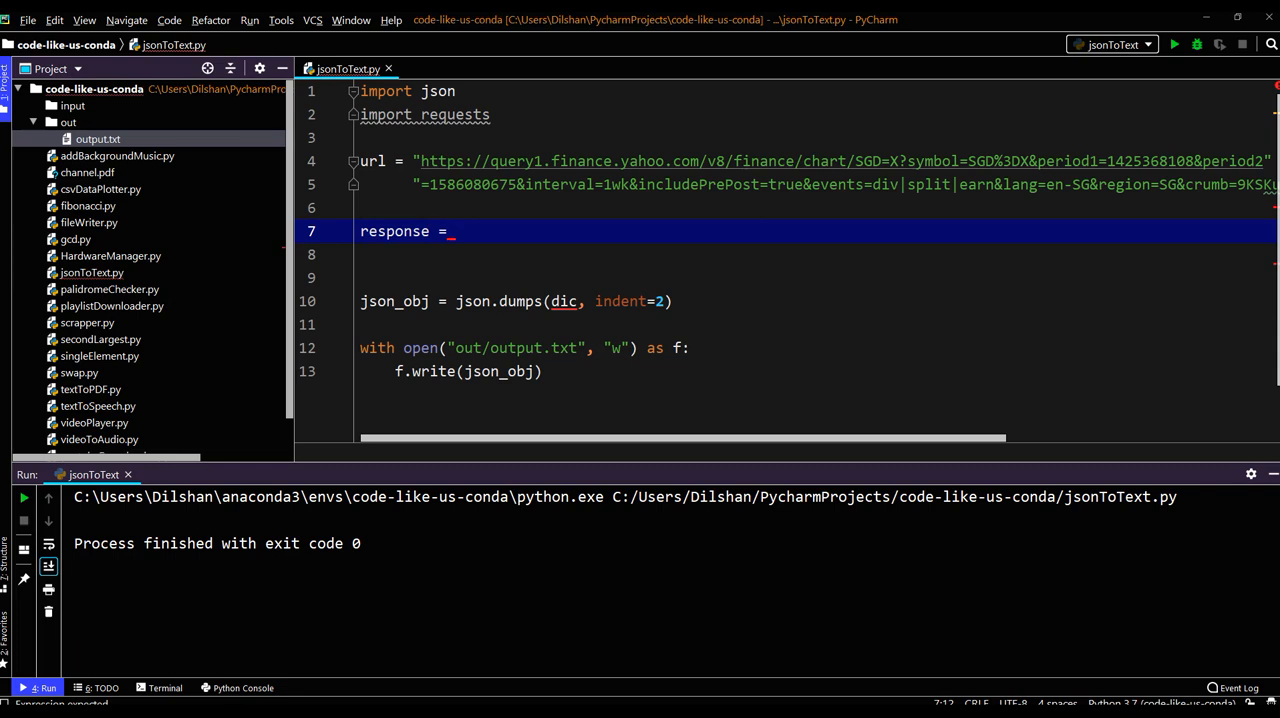
{"action": "type", "text": "requests"}
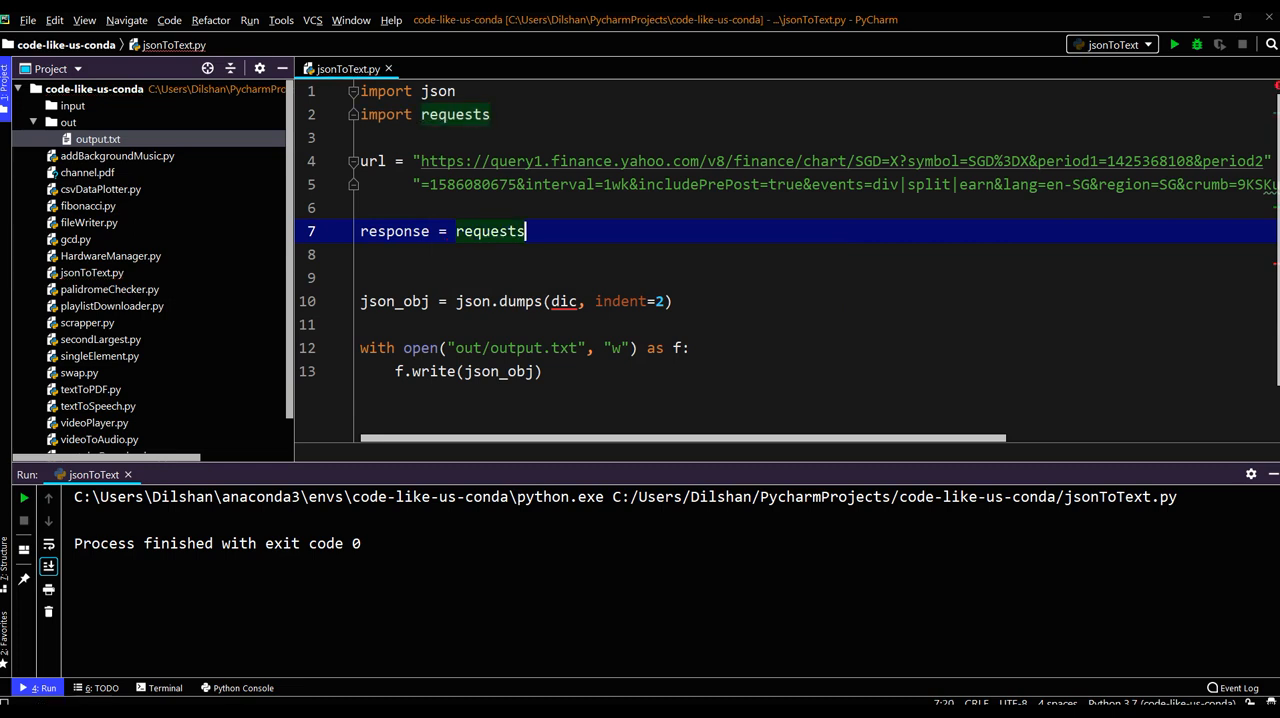
{"action": "type", "text": ".get("}
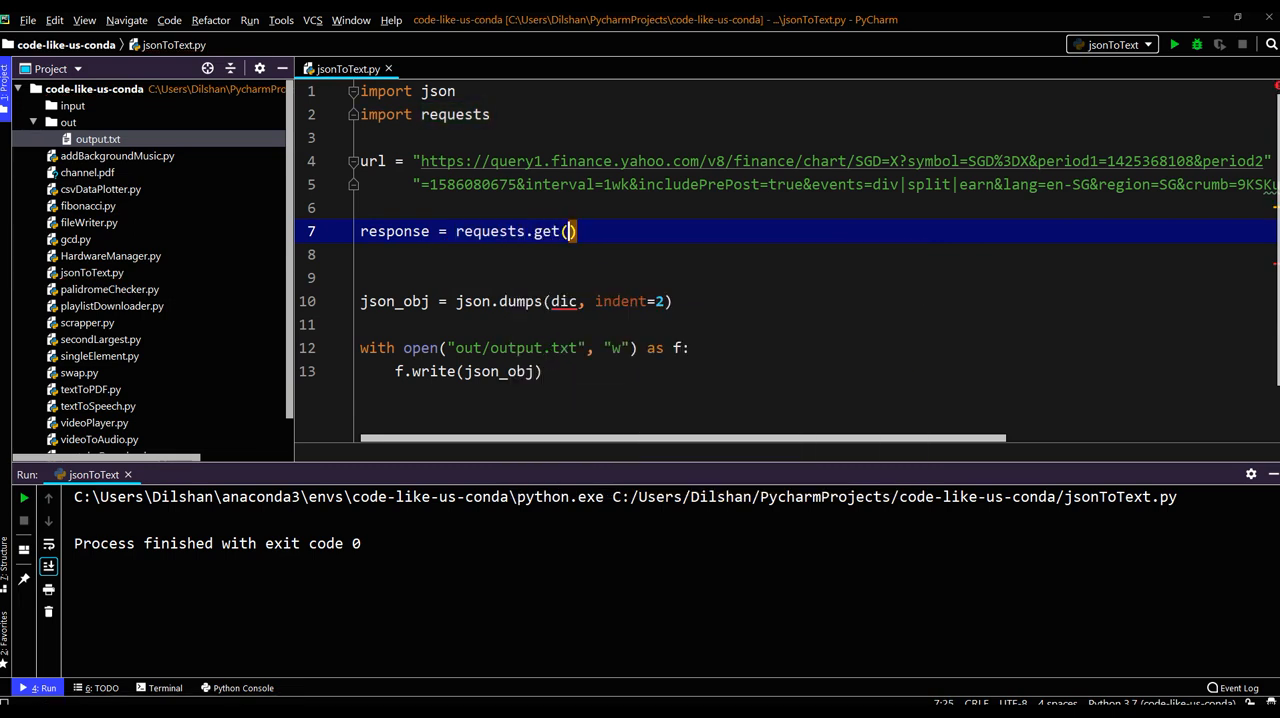
{"action": "type", "text": "url"}
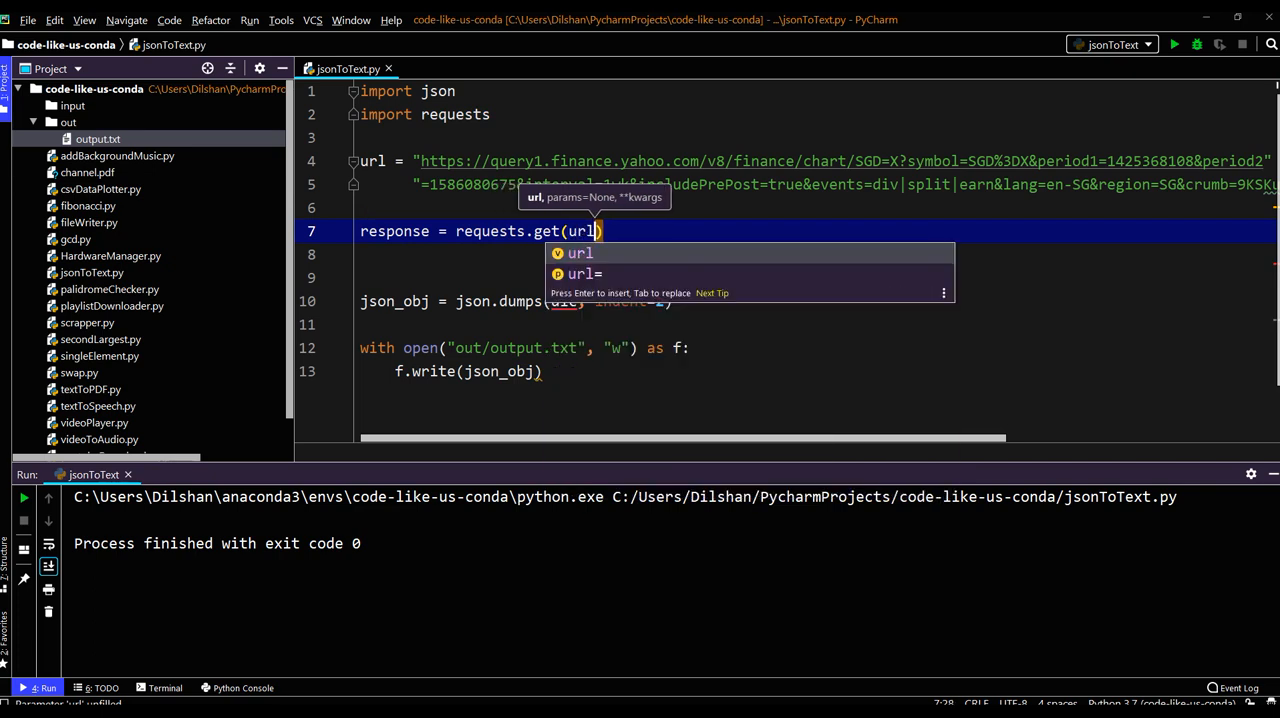
{"action": "key", "text": "Escape"}
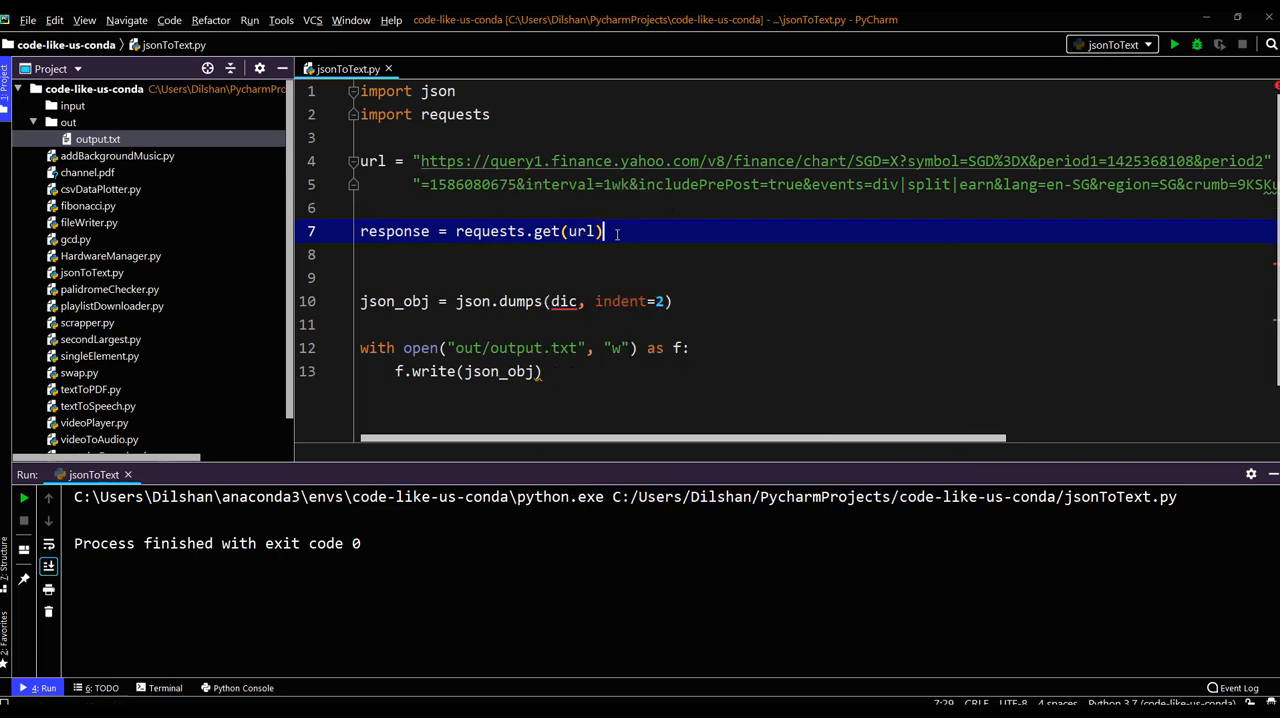
Write 'dic = json.loads(response.text)' and select json_obj on the dumps line.
{"action": "type", "text": "dic"}
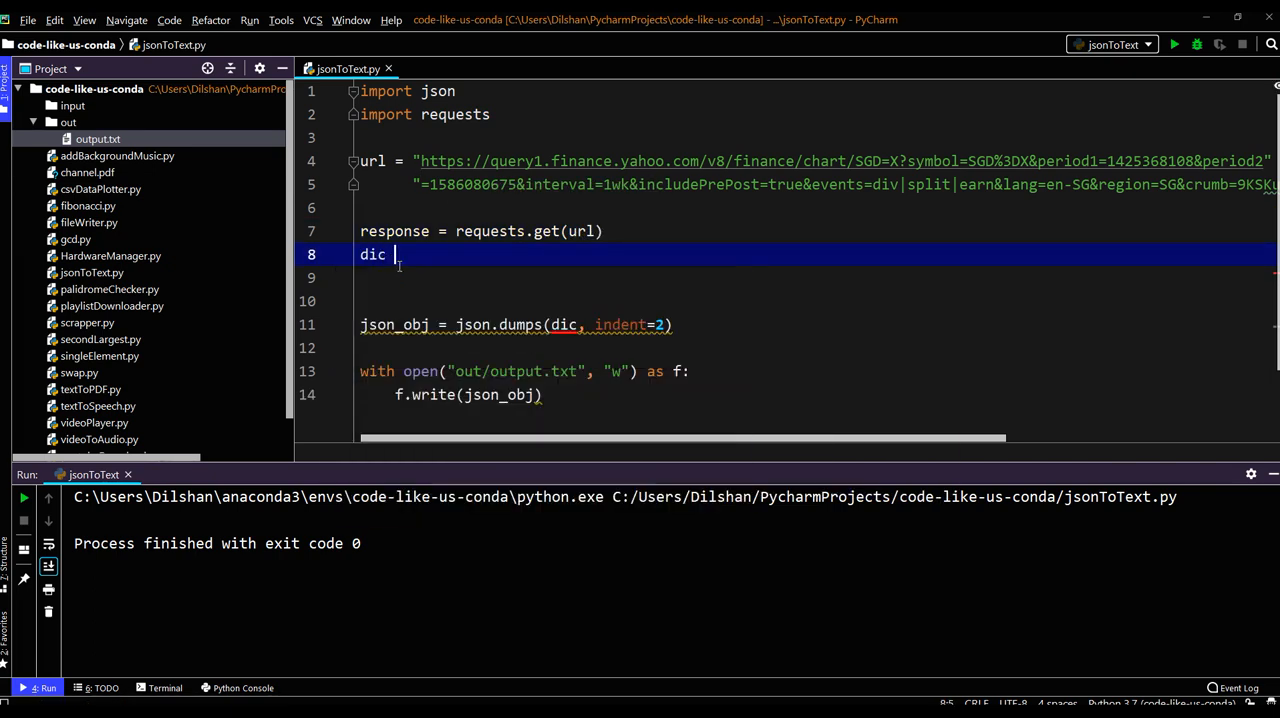
{"action": "type", "text": "="}
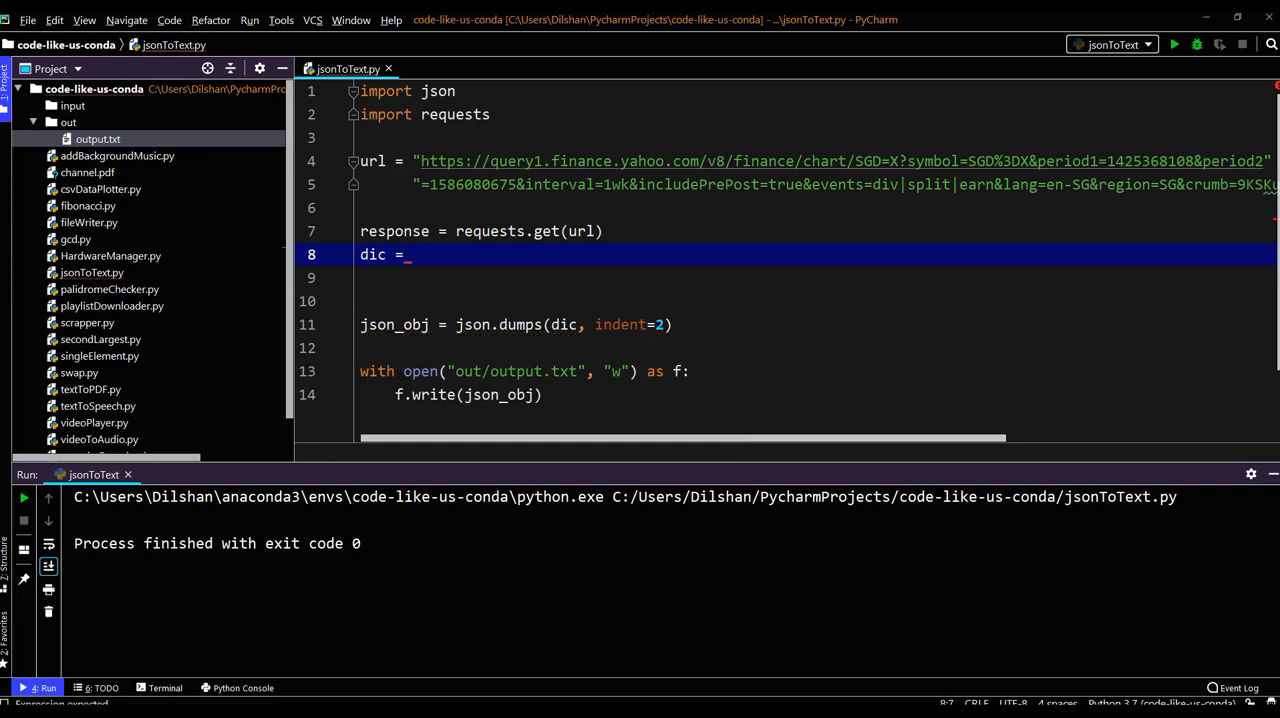
{"action": "type", "text": "json"}
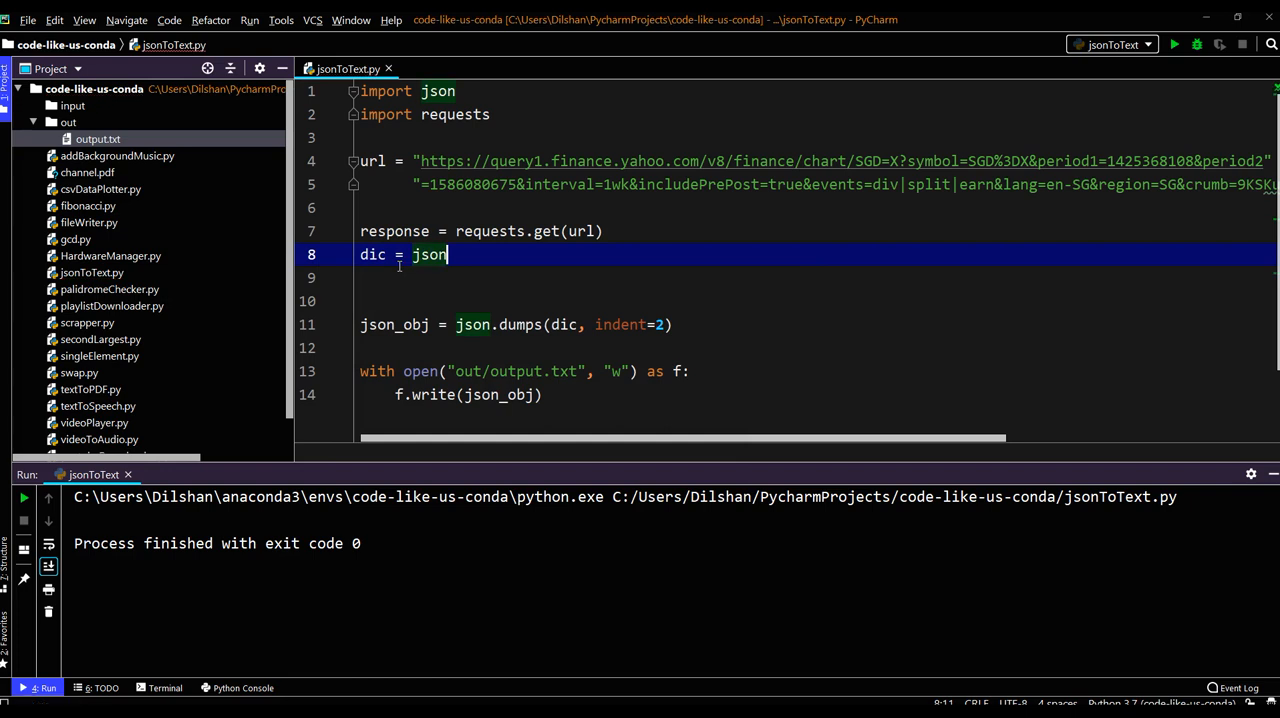
{"action": "type", "text": "."}
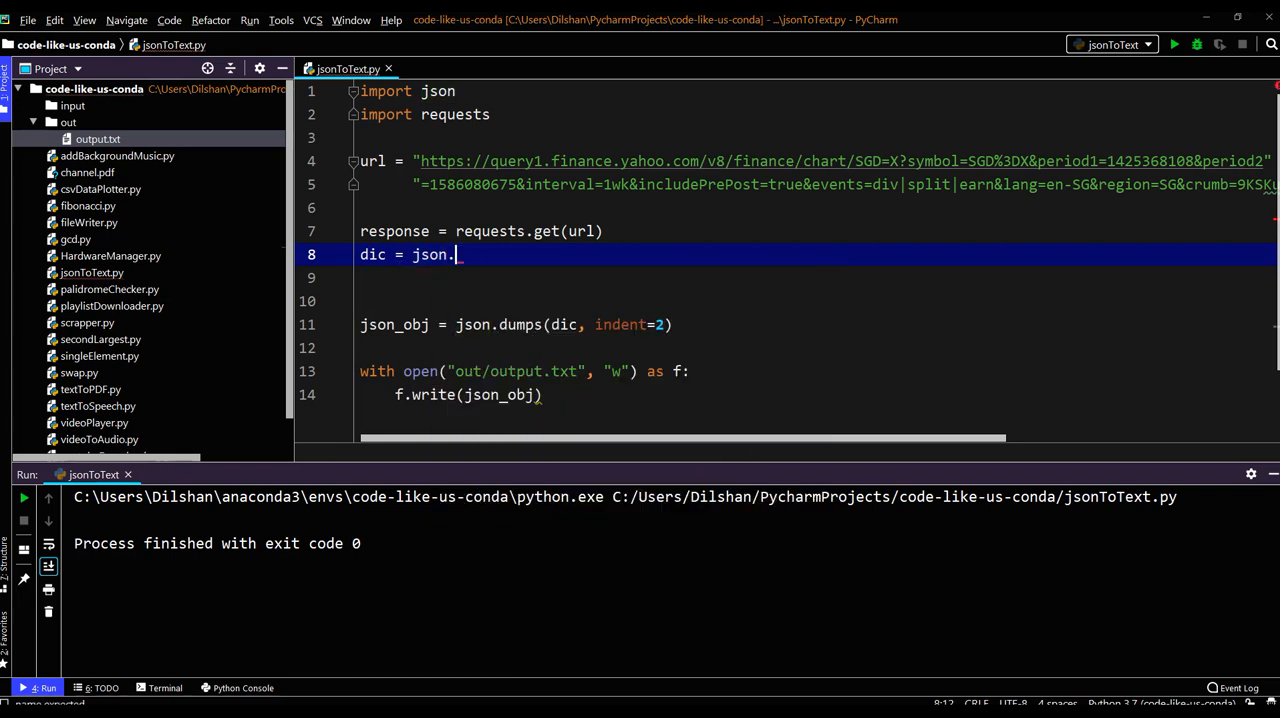
{"action": "type", "text": "loads("}
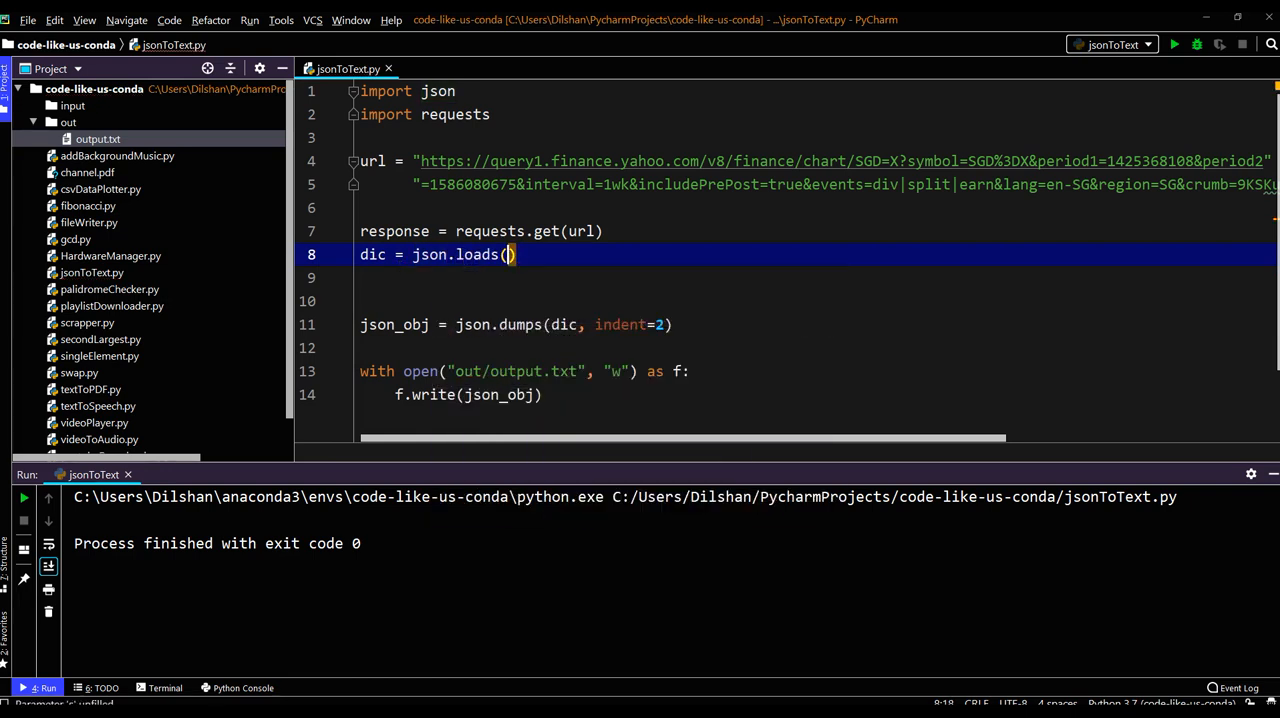
{"action": "type", "text": "response"}
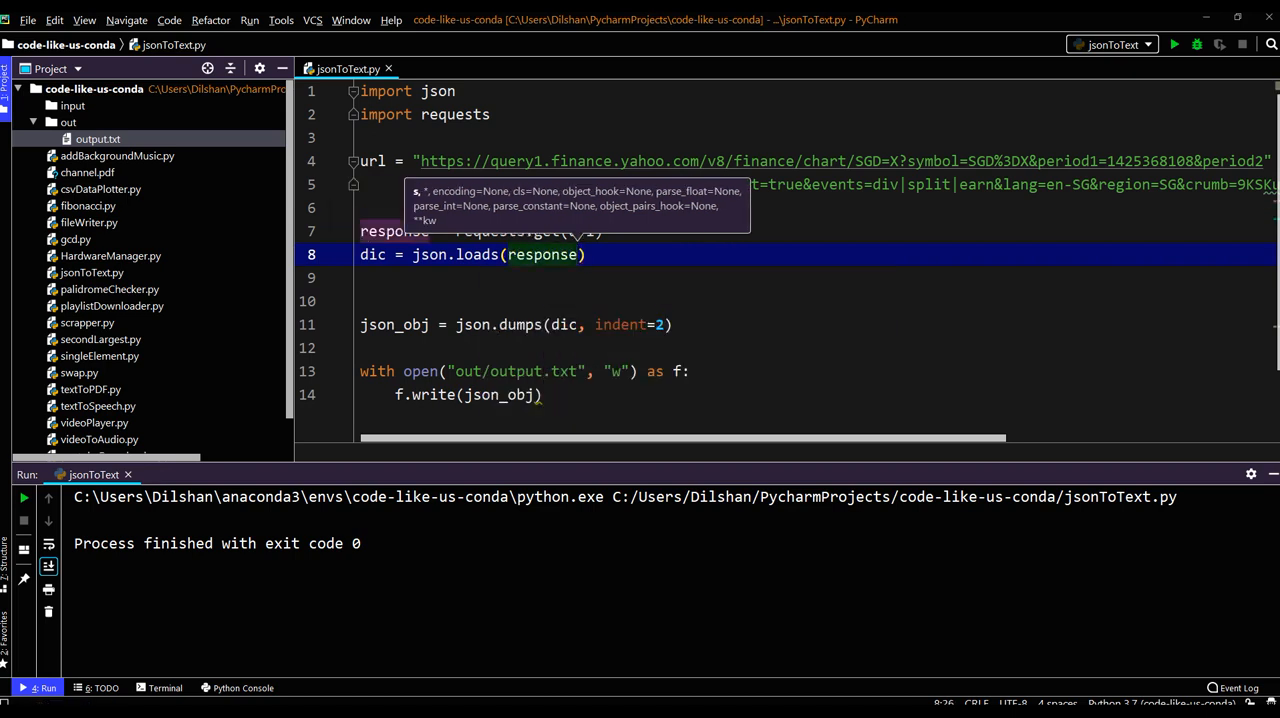
{"action": "type", "text": ".text"}
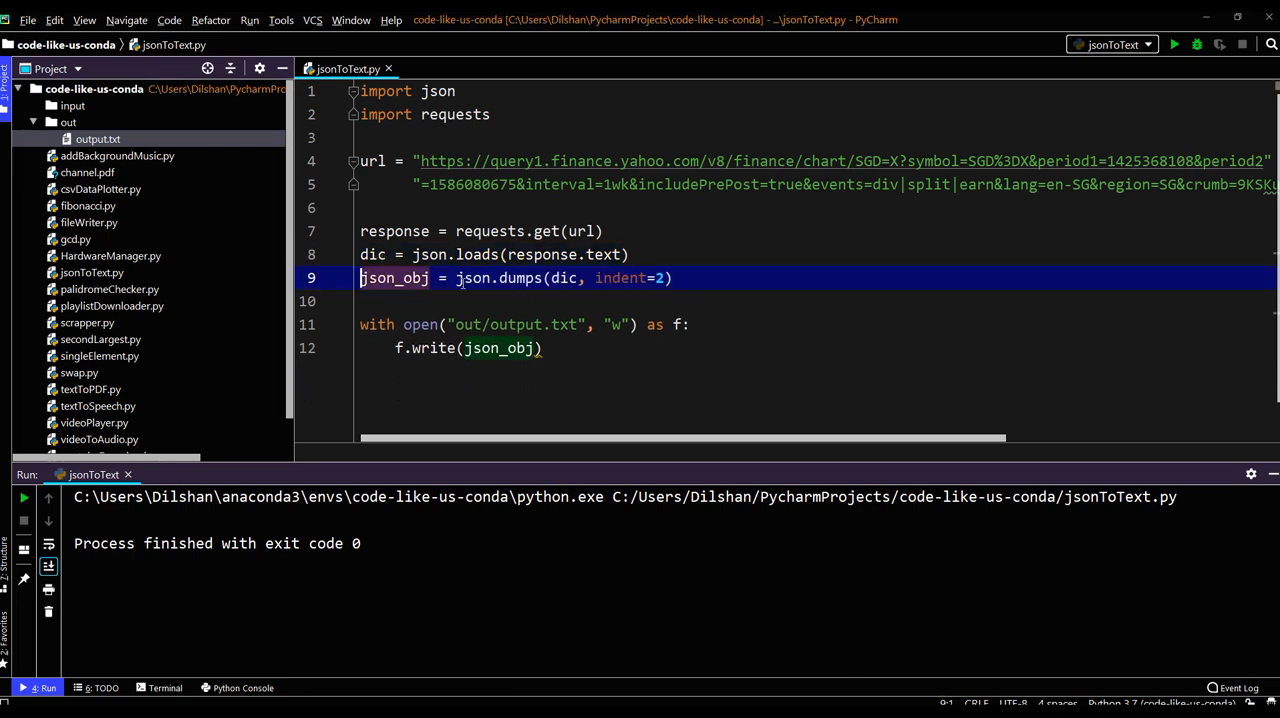
{"action": "double_click", "coordinate": [521, 278]}
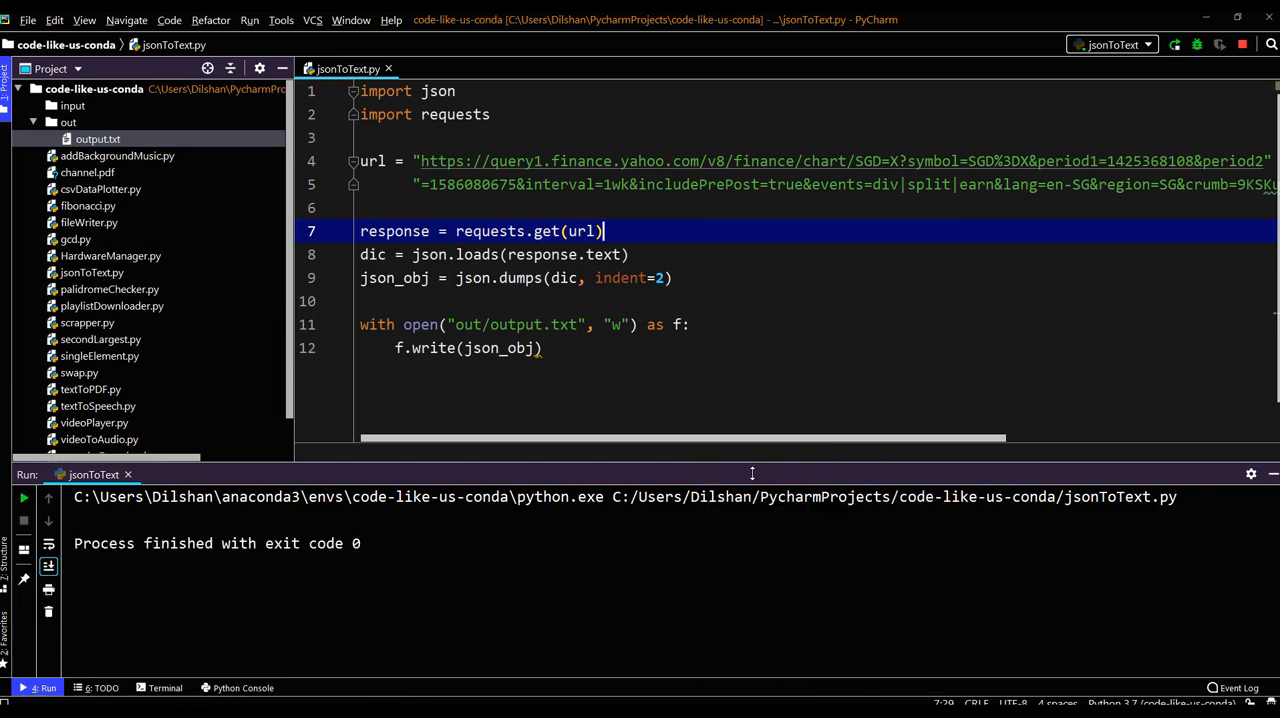
Open out/output.txt, scroll through the indented SGD=X chart JSON, and return to jsonToText.py.
{"action": "double_click", "coordinate": [97, 139]}
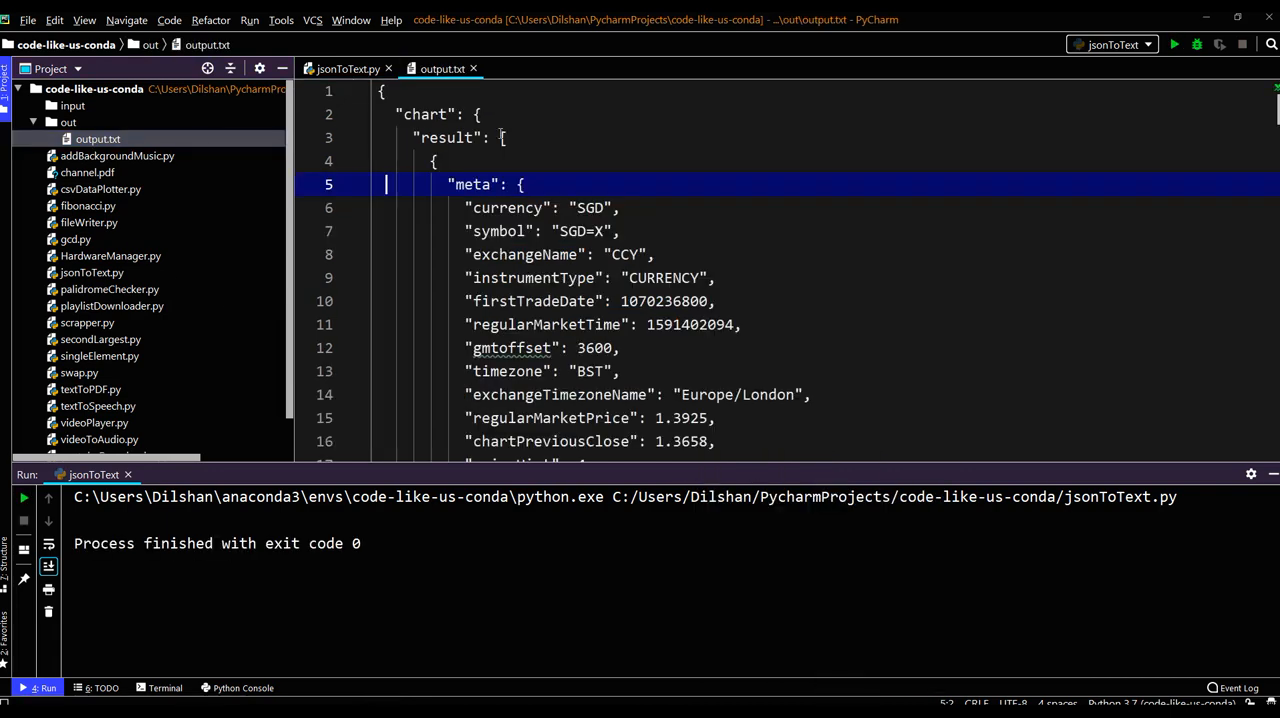
{"action": "scroll", "scroll_direction": "down", "scroll_amount": 3}
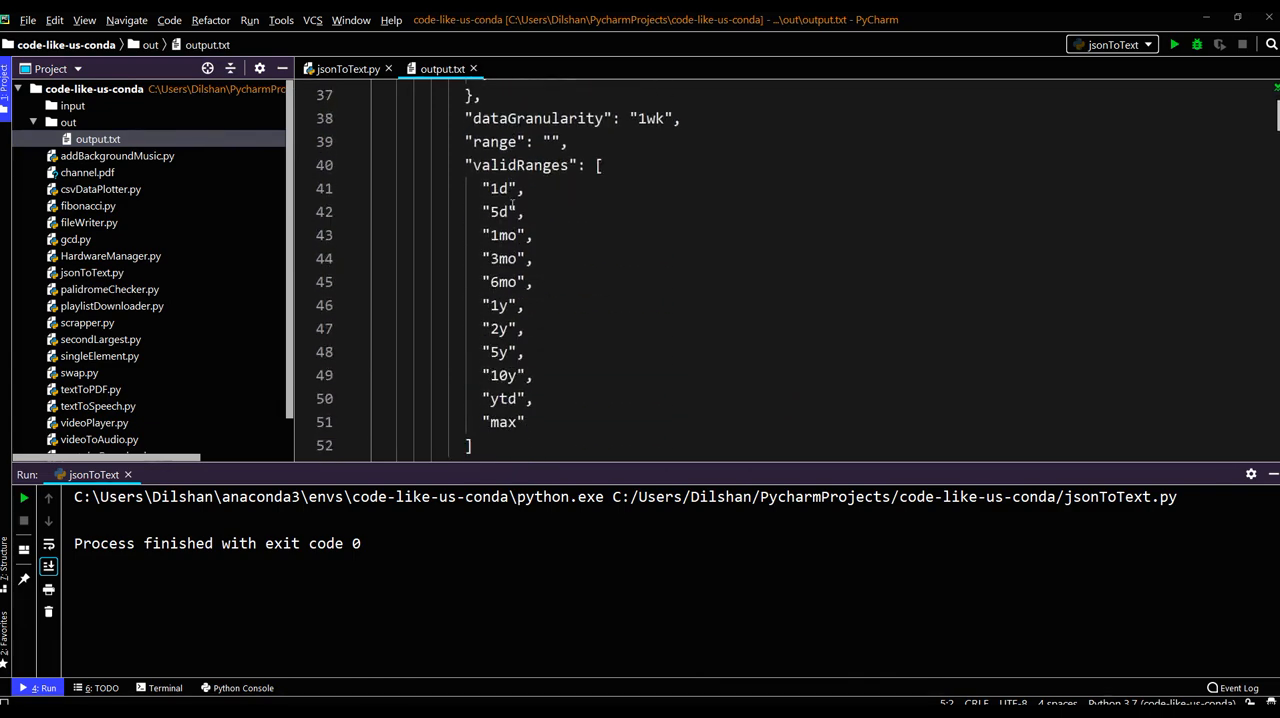
{"action": "scroll", "scroll_direction": "down", "scroll_amount": 3}
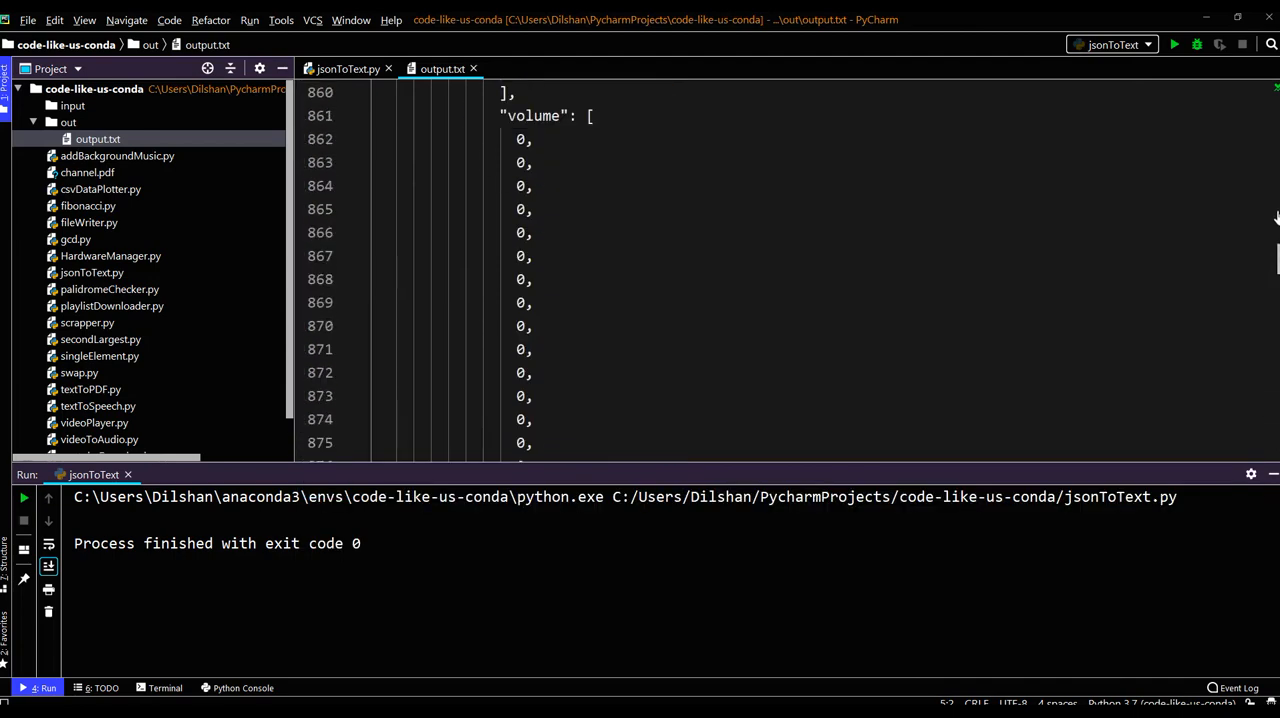
{"action": "left_click", "coordinate": [347, 68]}
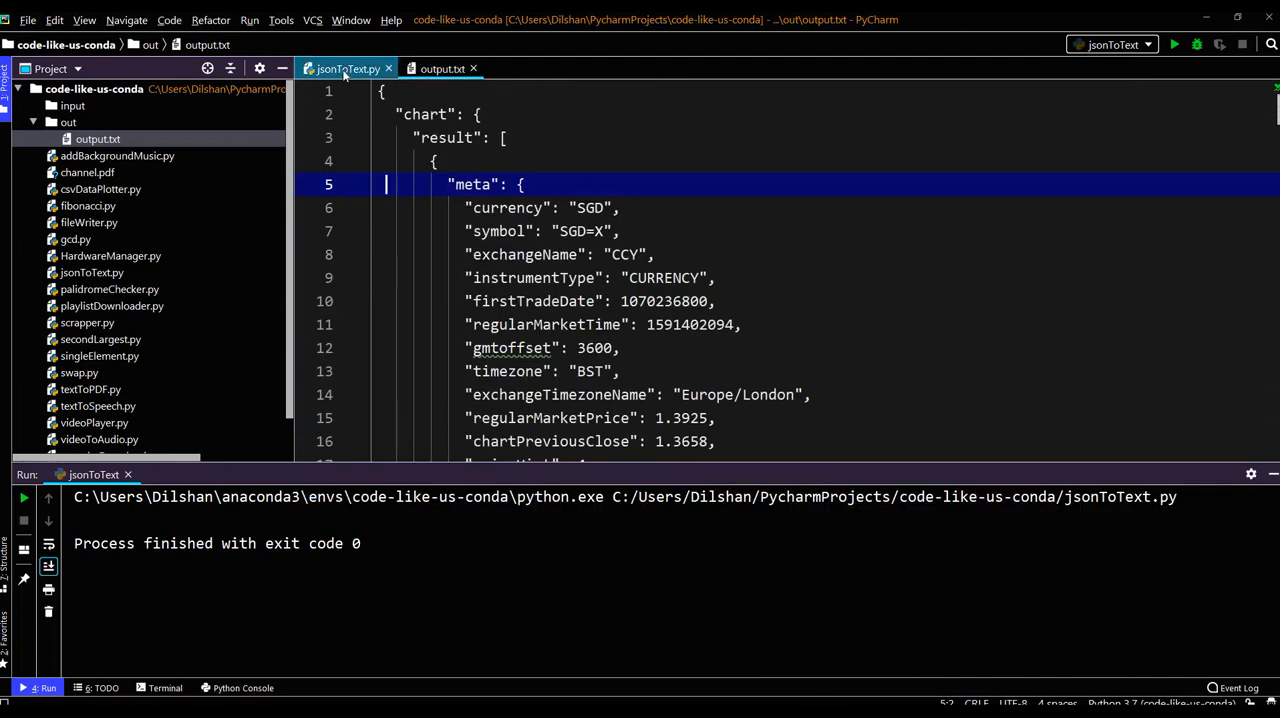
{"action": "left_click", "coordinate": [347, 68]}
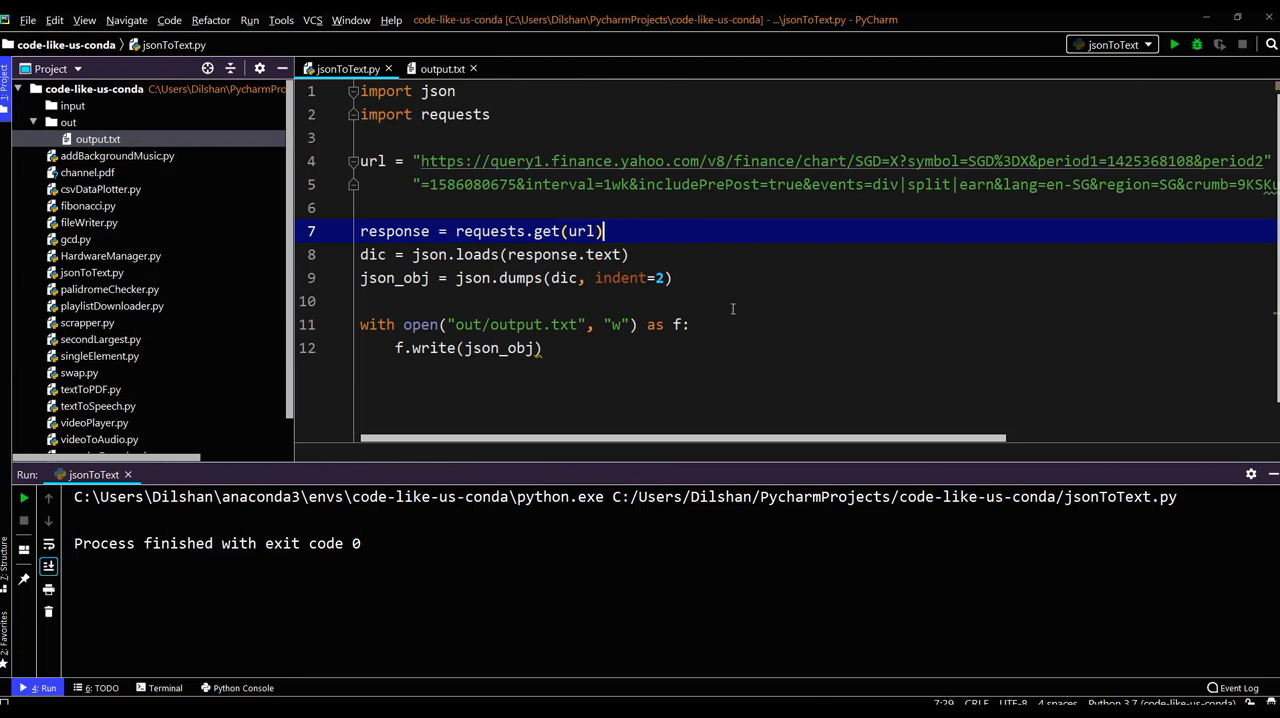